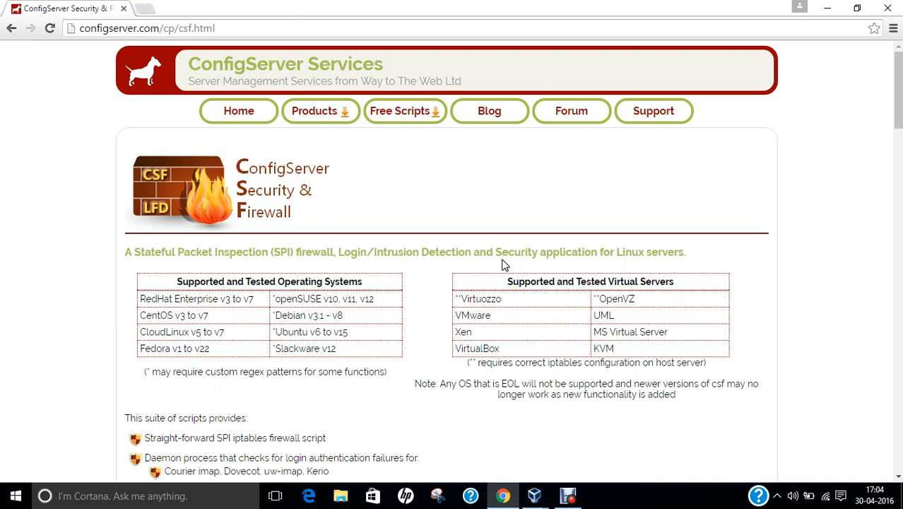
- Browse the ConfigServer site, then visit its Community Forum and the Support page
scroll("down", 3)
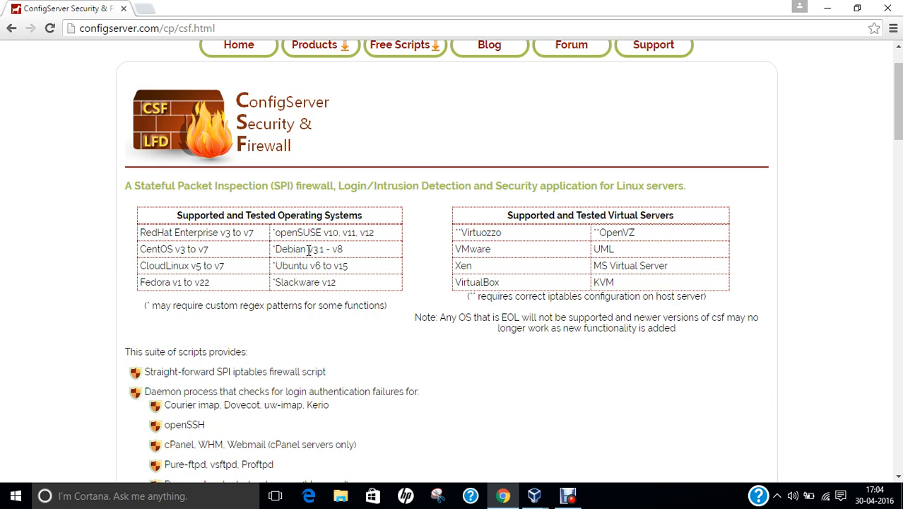
scroll("down", 3)
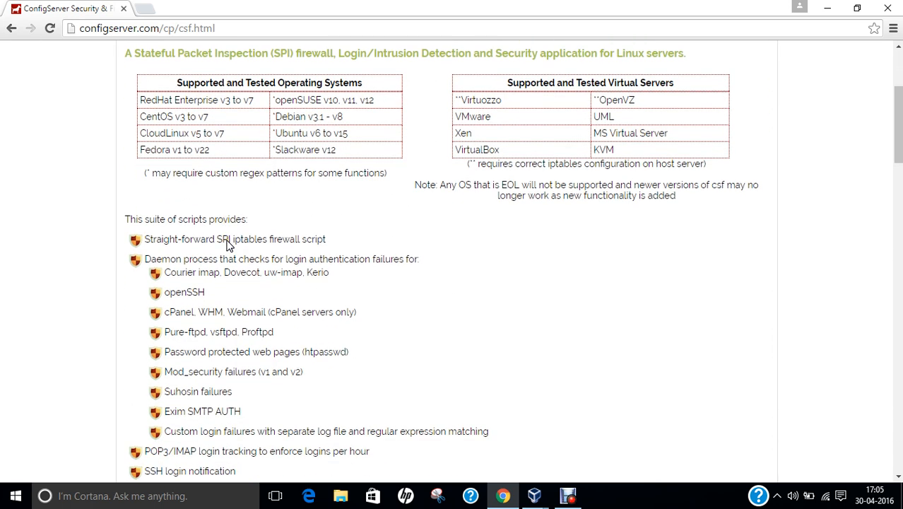
mouse_move(168, 251)
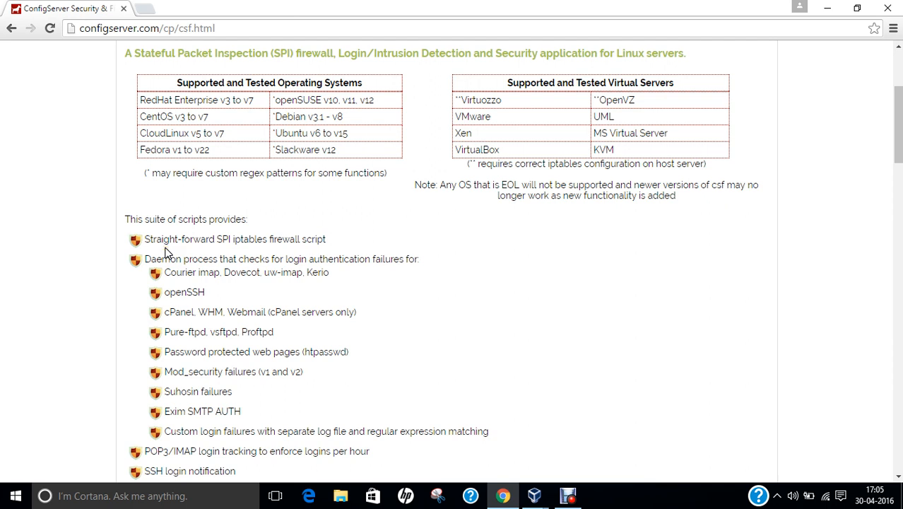
mouse_move(227, 255)
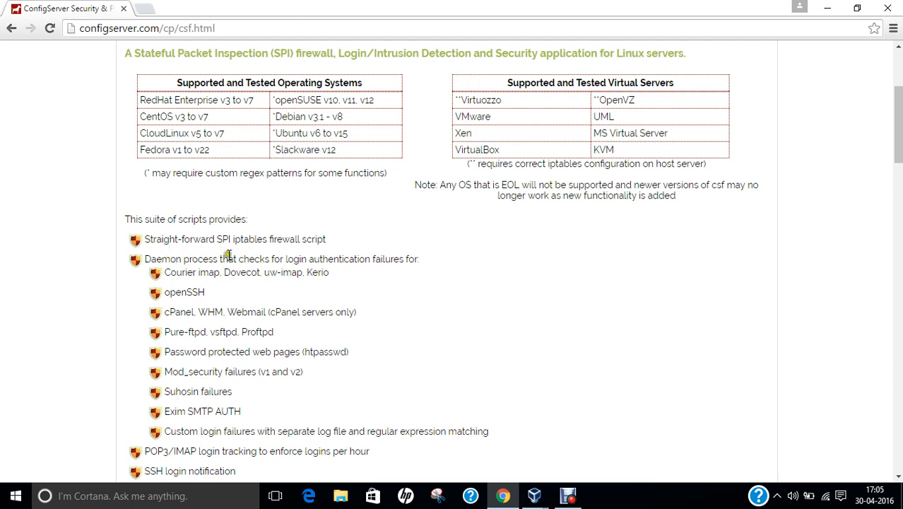
mouse_move(189, 314)
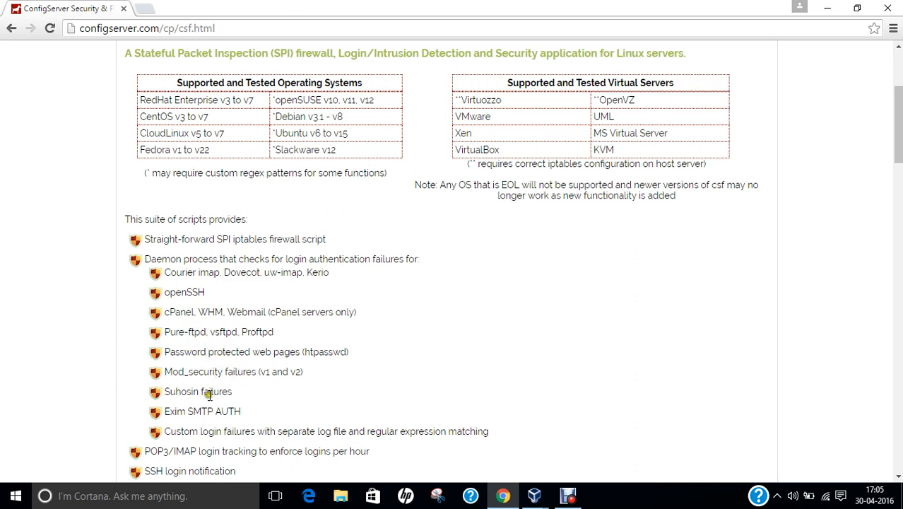
mouse_move(220, 393)
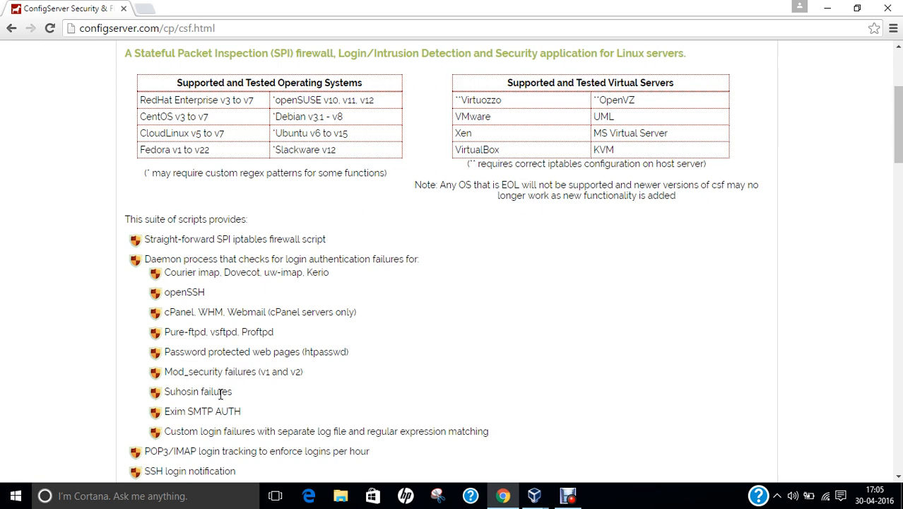
scroll("down", 3)
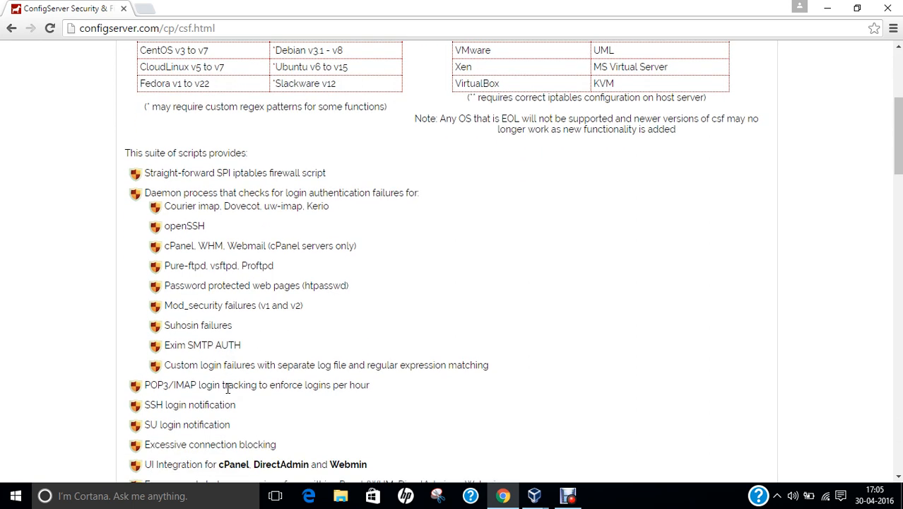
scroll("down", 3)
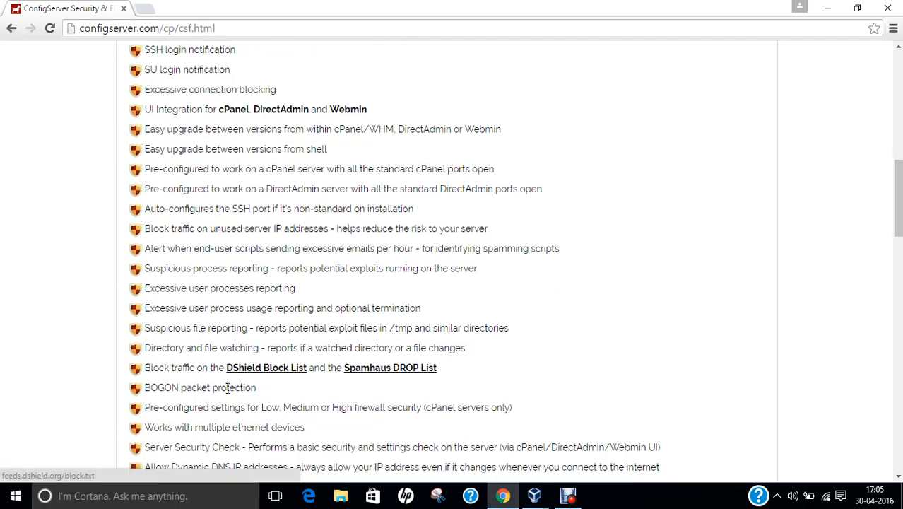
scroll("down", 3)
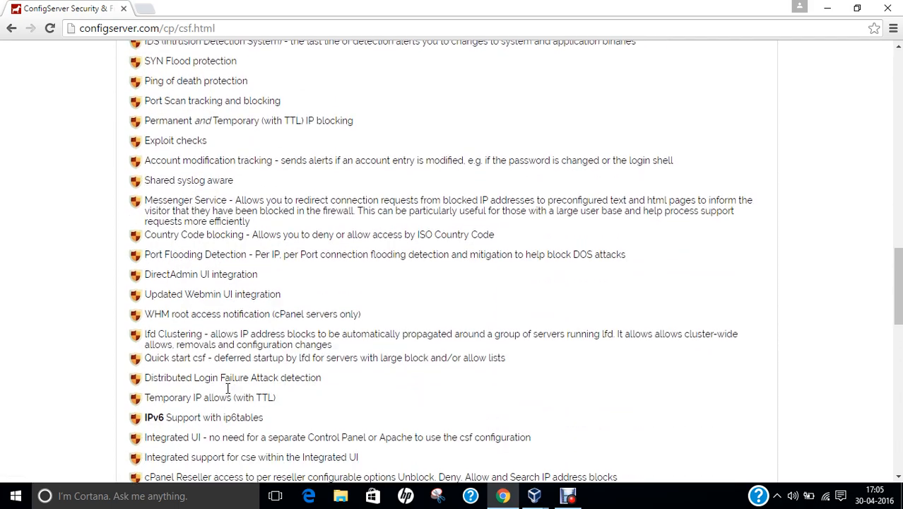
scroll("up", 3)
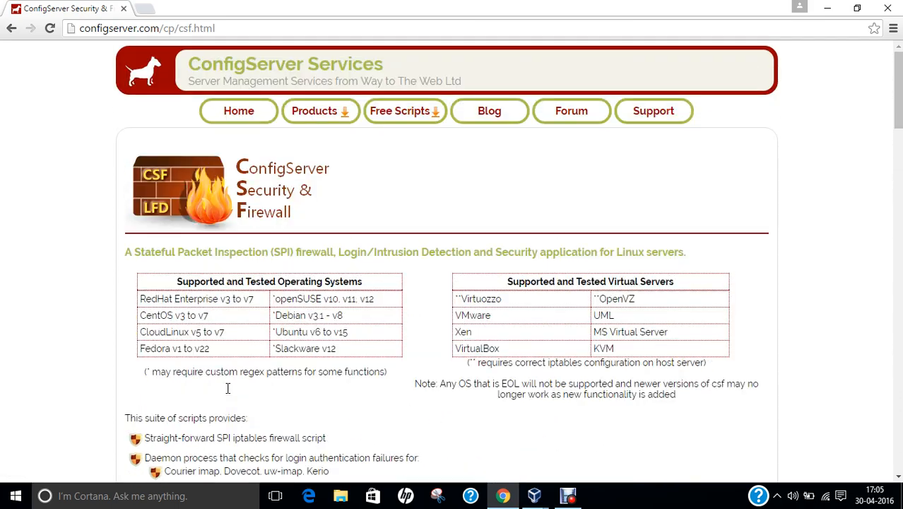
mouse_move(570, 110)
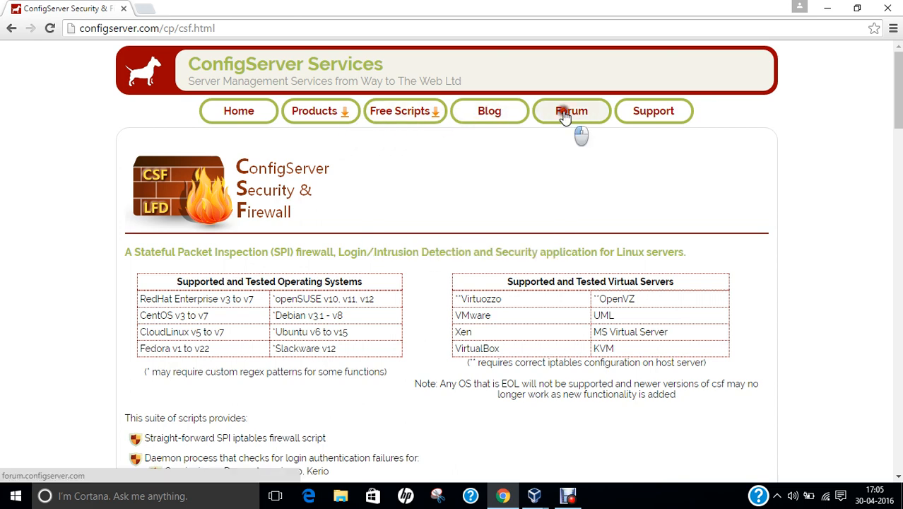
left_click(571, 110)
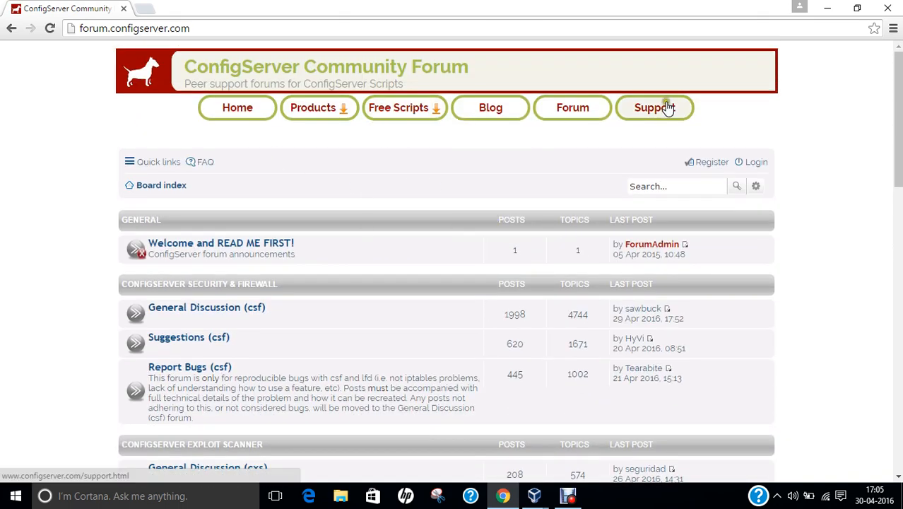
left_click(652, 108)
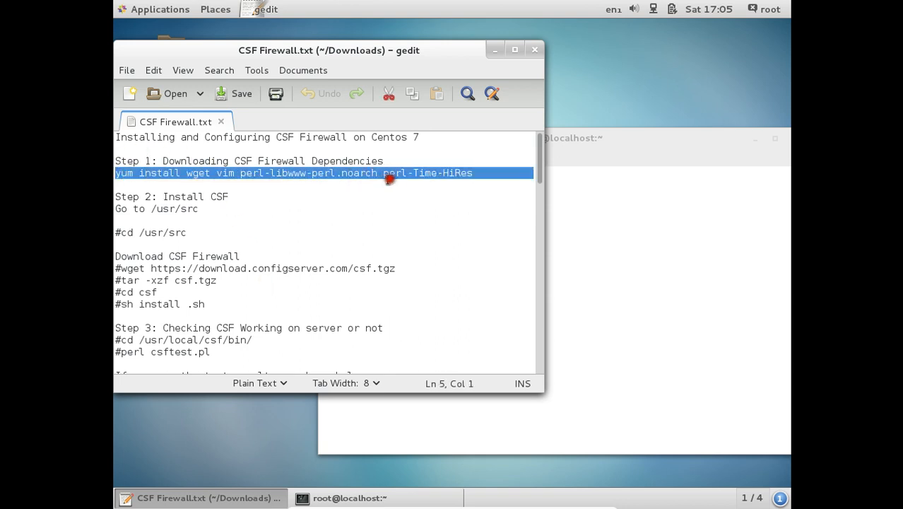
- Install wget, vim, perl-libwww-perl and perl-Time-HiRes with yum, confirming with y
right_click(388, 178)
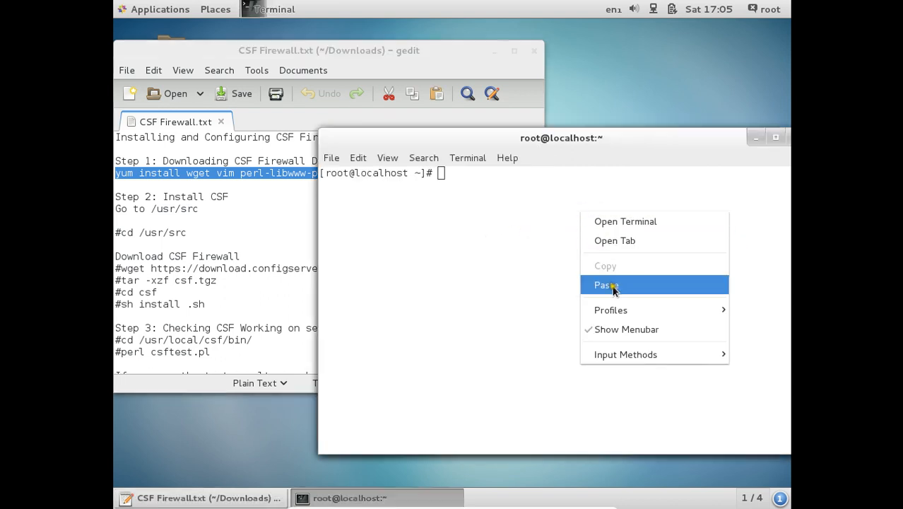
left_click(606, 285)
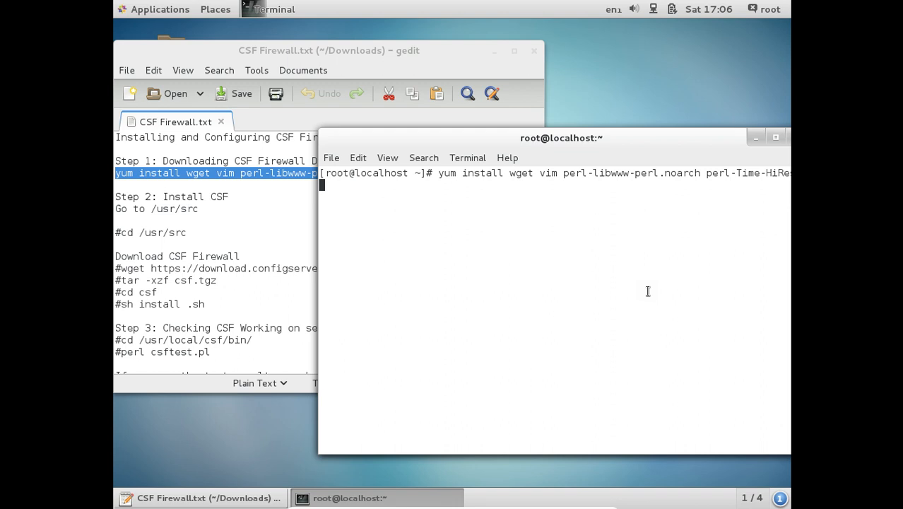
left_click_drag(561, 139, 553, 140)
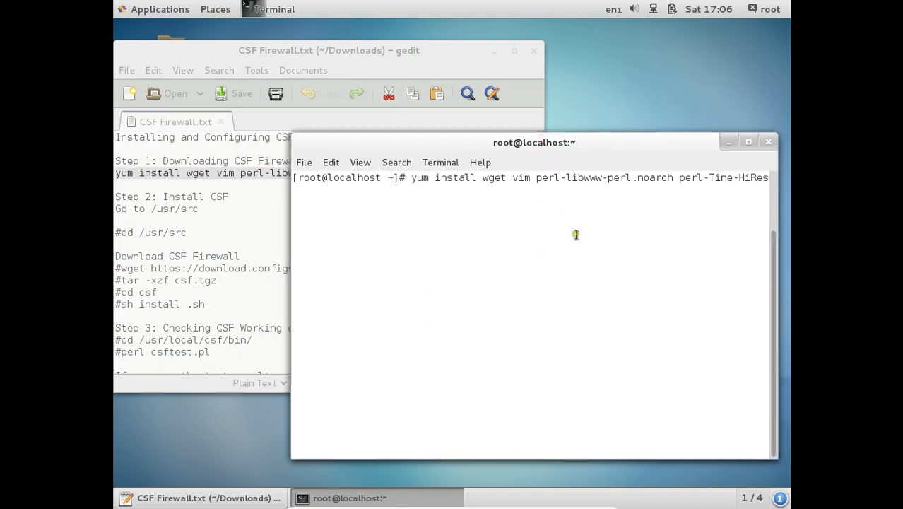
key("Return")
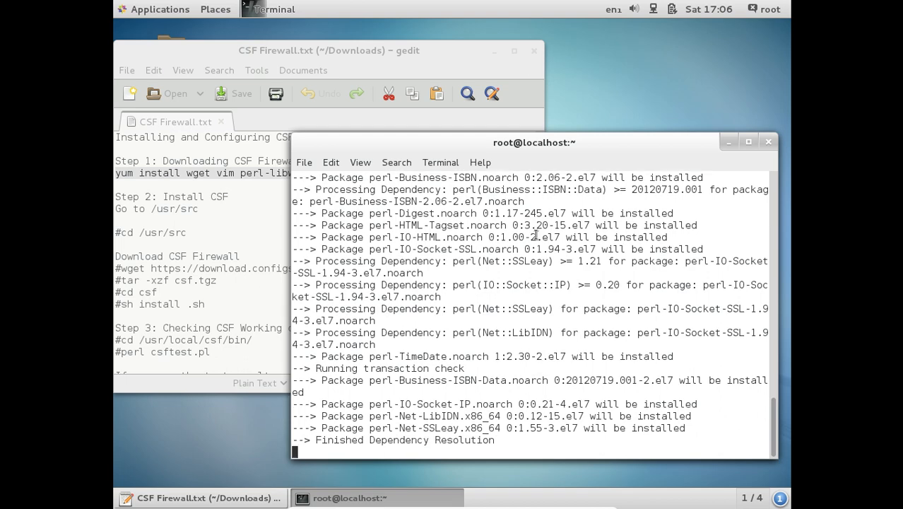
type("y")
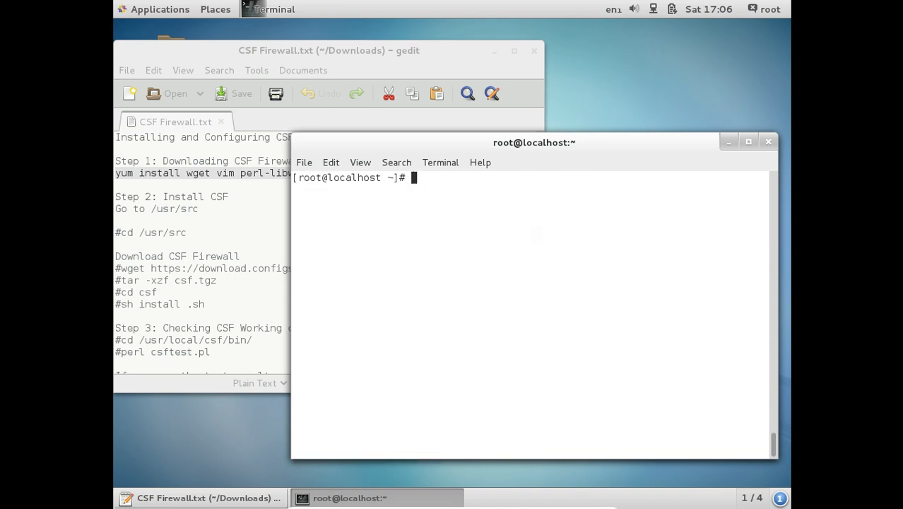
- Change into /usr/src and grab the wget line for csf.tgz from the notes to download it
type("cd")
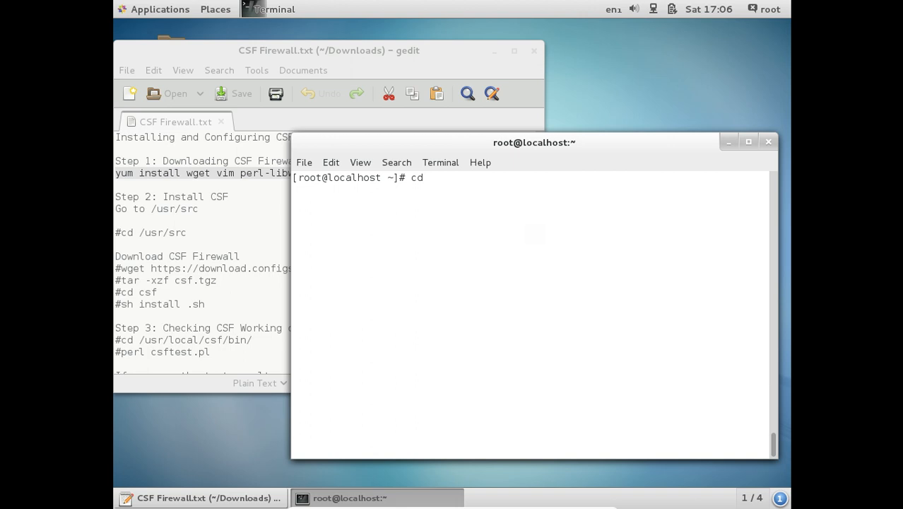
type("/usr/src")
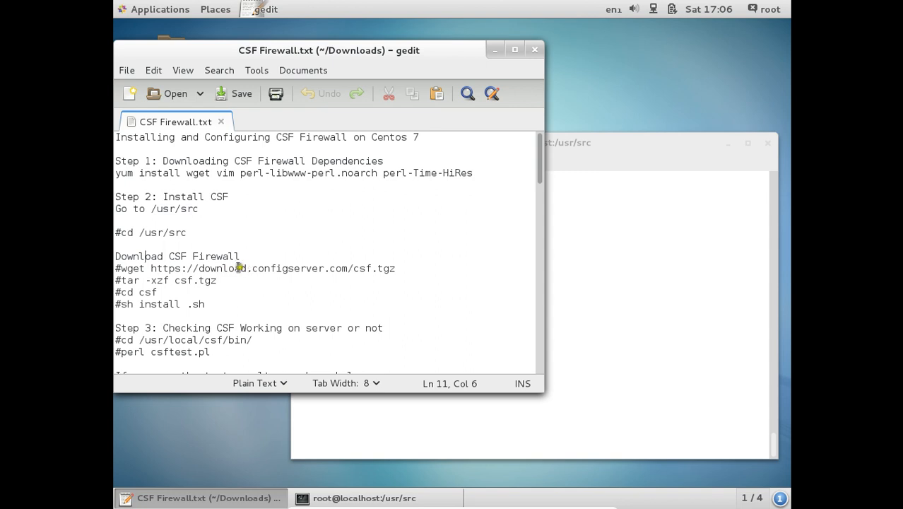
left_click_drag(121, 268, 271, 269)
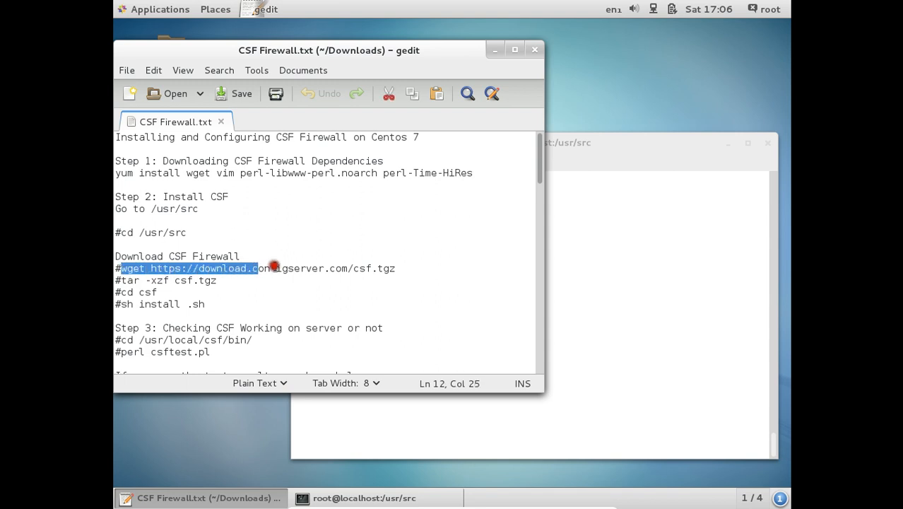
left_click_drag(272, 268, 393, 268)
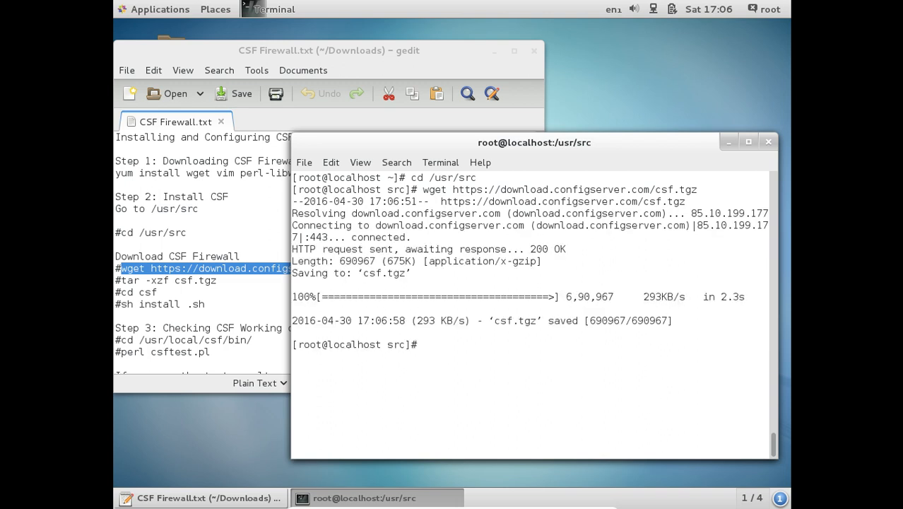
- List /usr/src and extract csf.tgz with tar -xzf
type("ls")
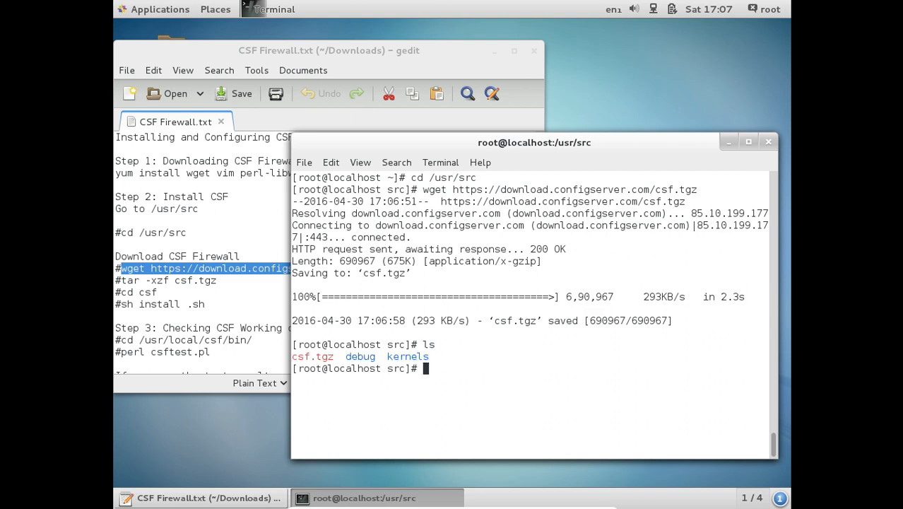
type("ta")
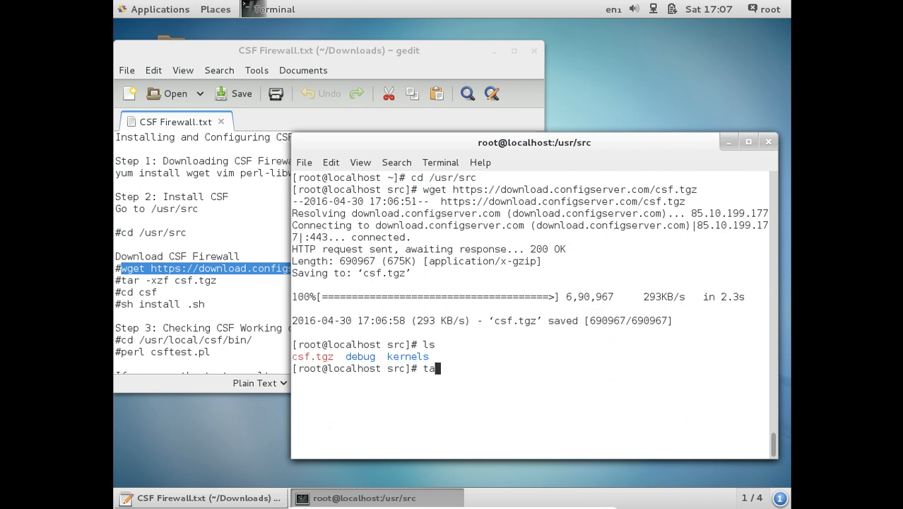
type("r -xz")
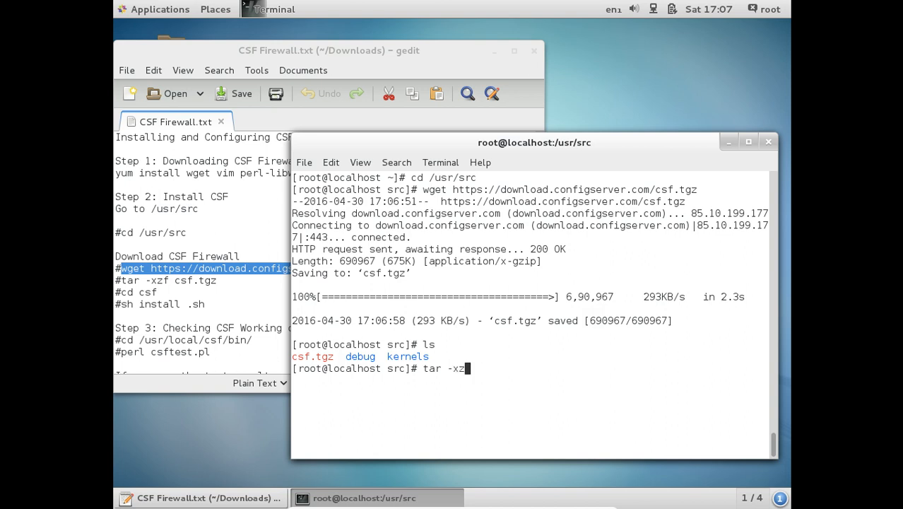
type("csf.tgz")
type("ls")
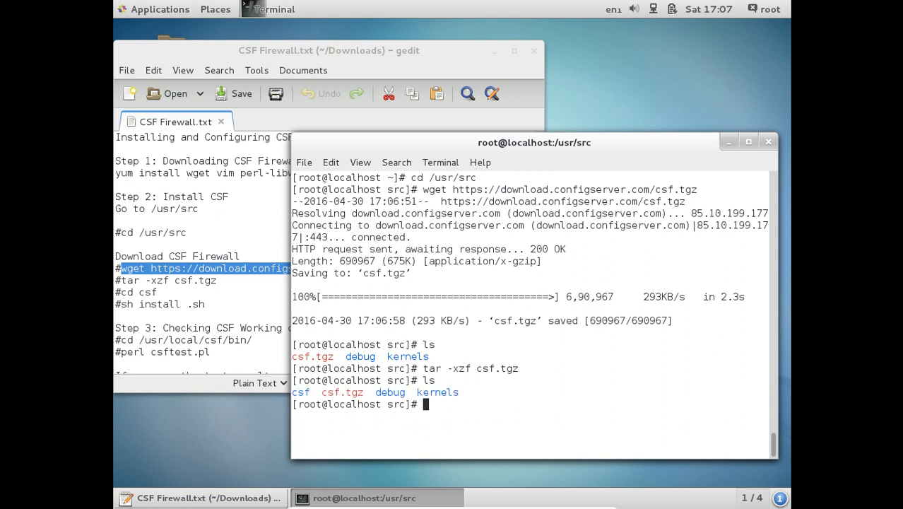
- Enter the csf folder and run its install.sh script
type("cd csf")
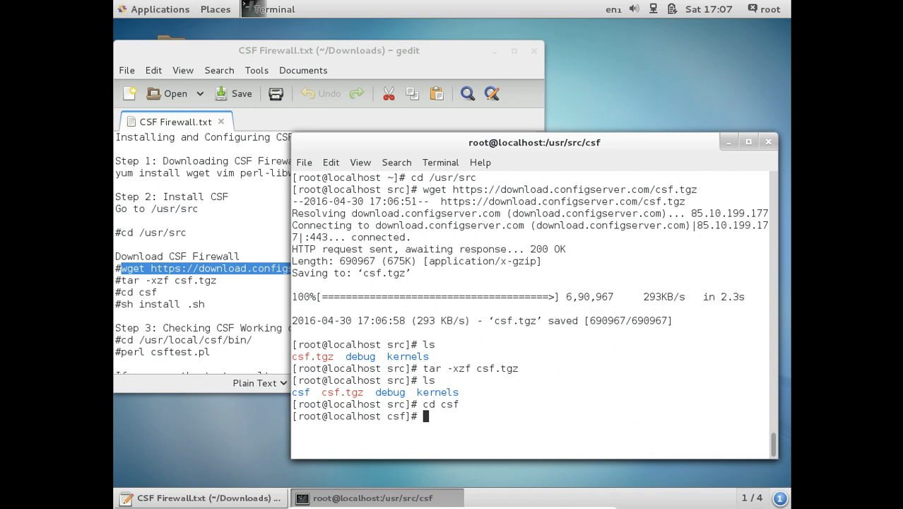
type("sh in")
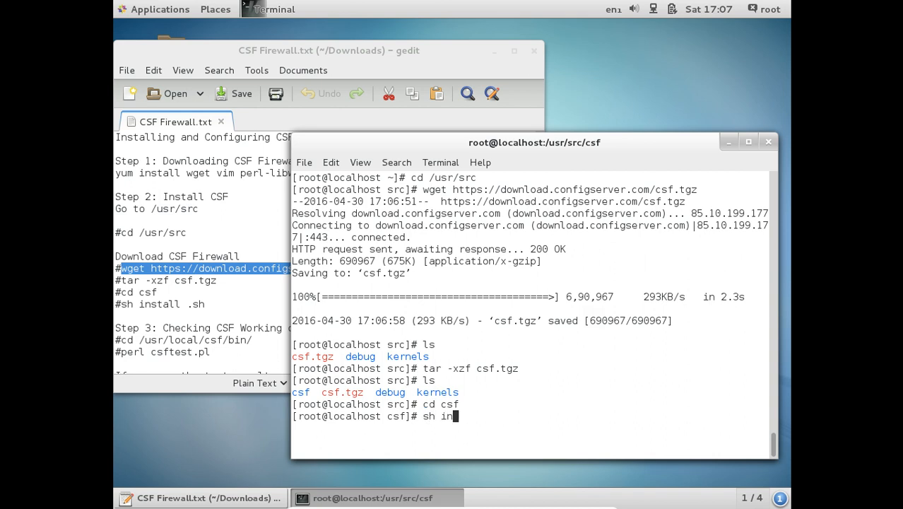
type("stall.sh")
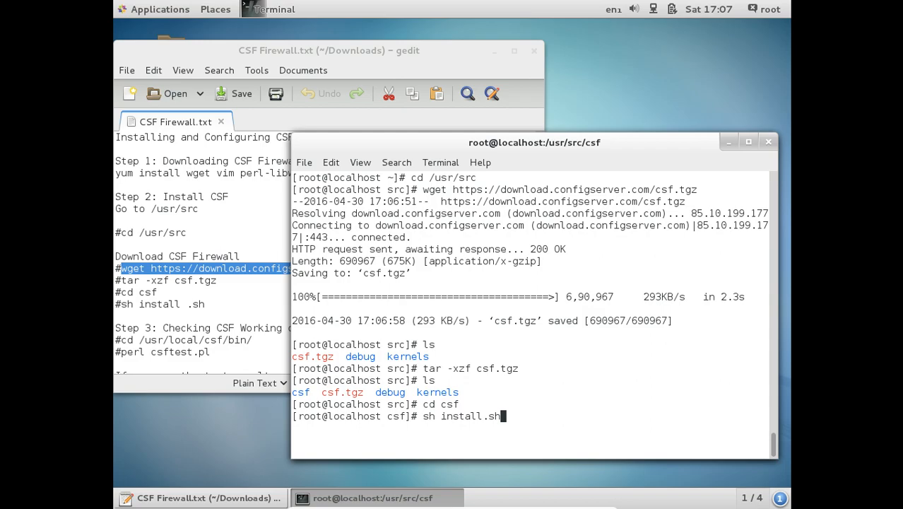
key("Return")
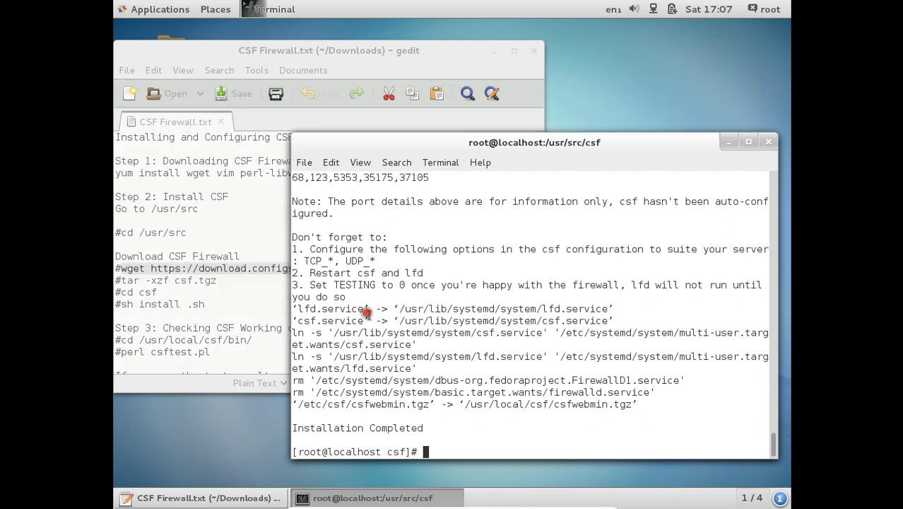
- Run perl csftest.pl in /usr/local/csf/bin and highlight its RESULT line
type("cd /usr/")
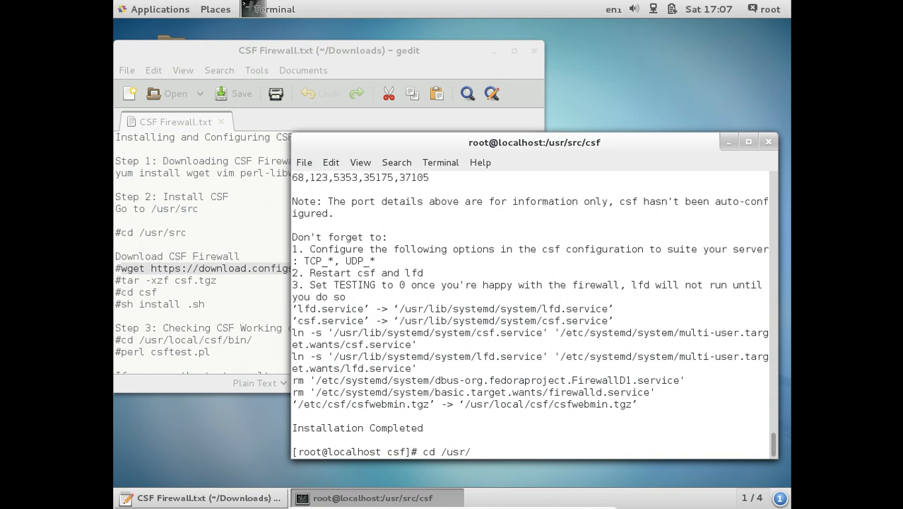
type("local/cs")
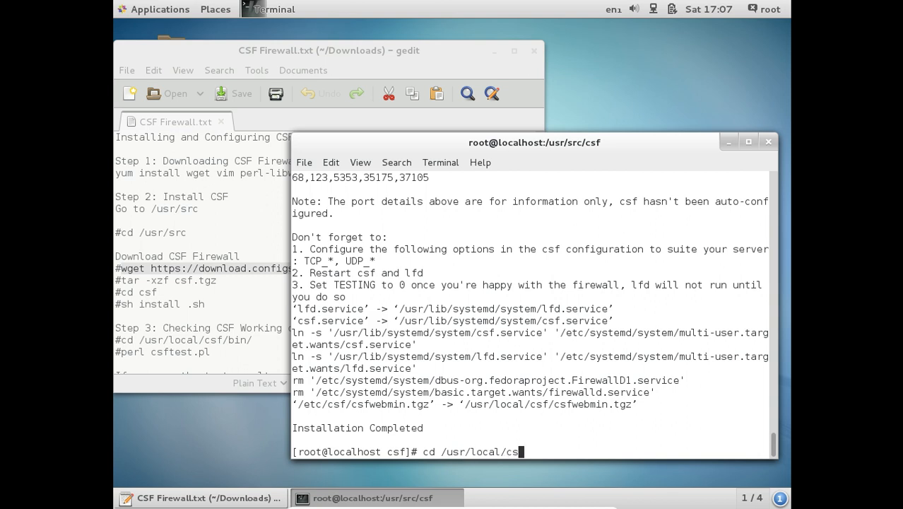
type("f/bin")
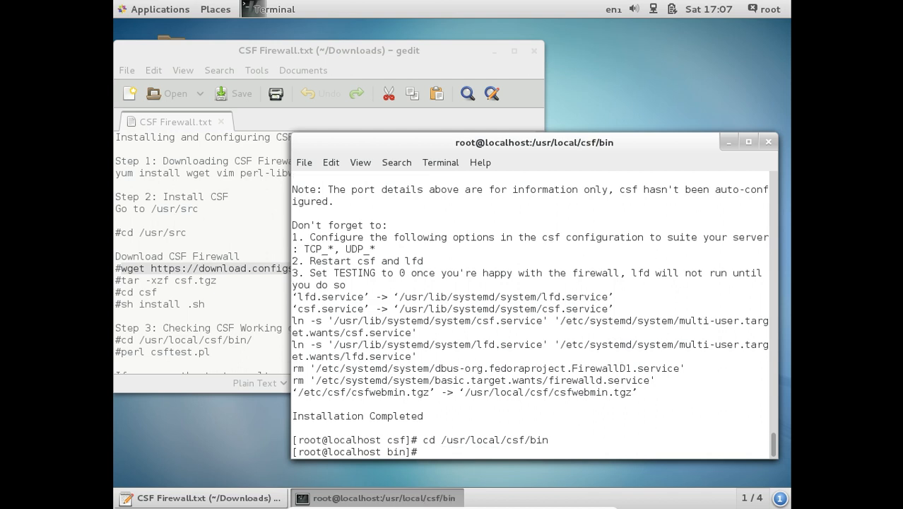
type("perl csftest.pl")
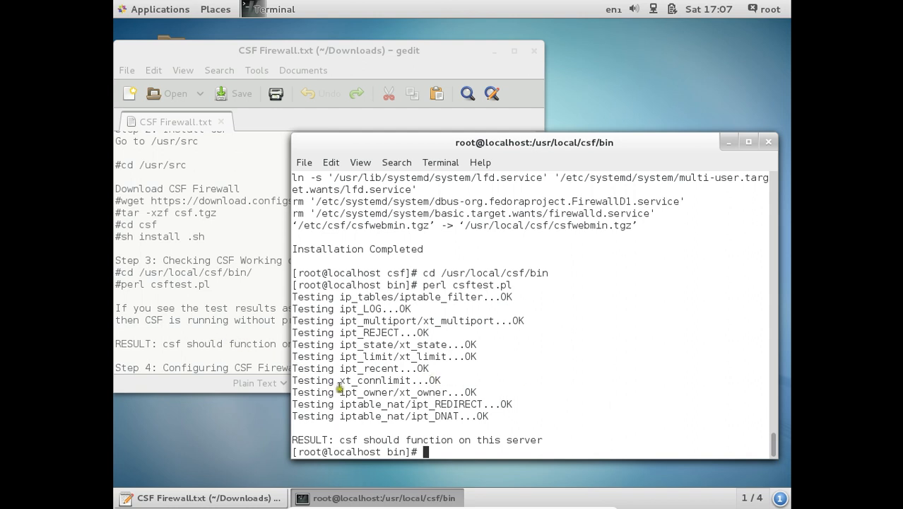
left_click_drag(339, 439, 402, 439)
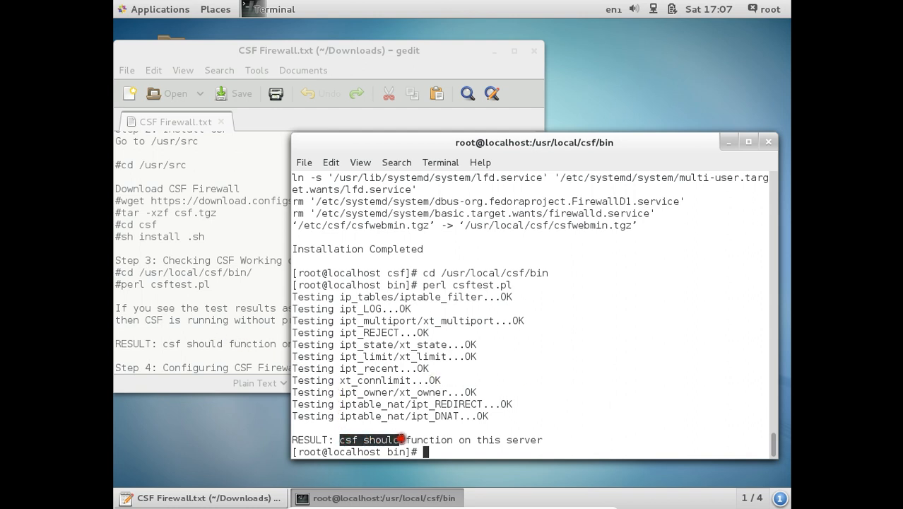
left_click_drag(398, 440, 536, 434)
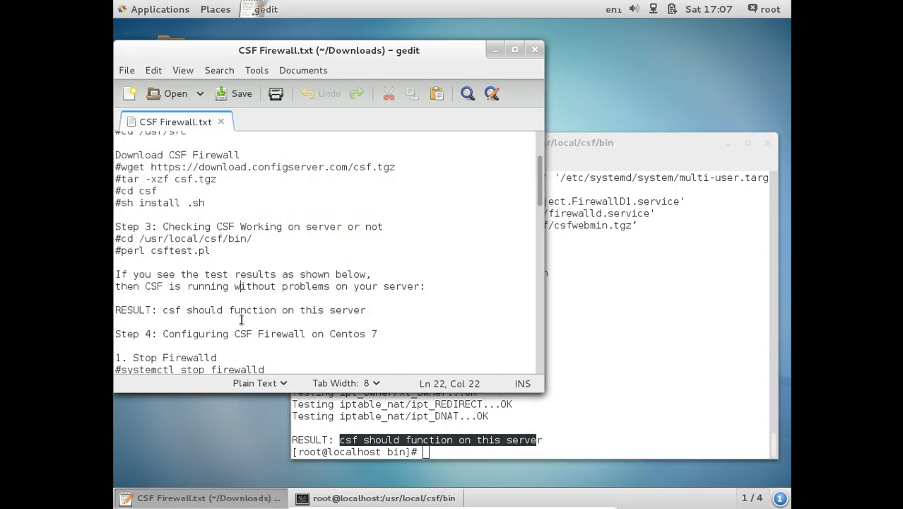
- Disable firewalld from starting at boot with systemctl
scroll("down", 3)
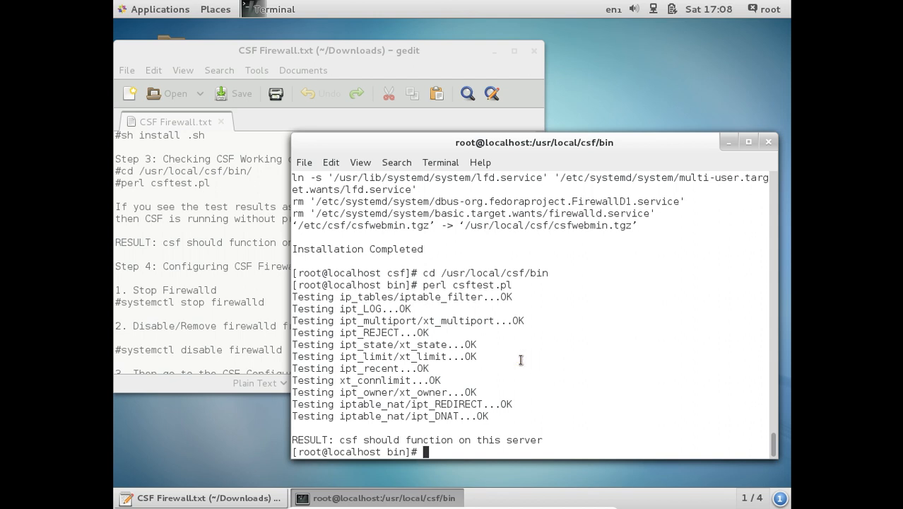
type("systemctl")
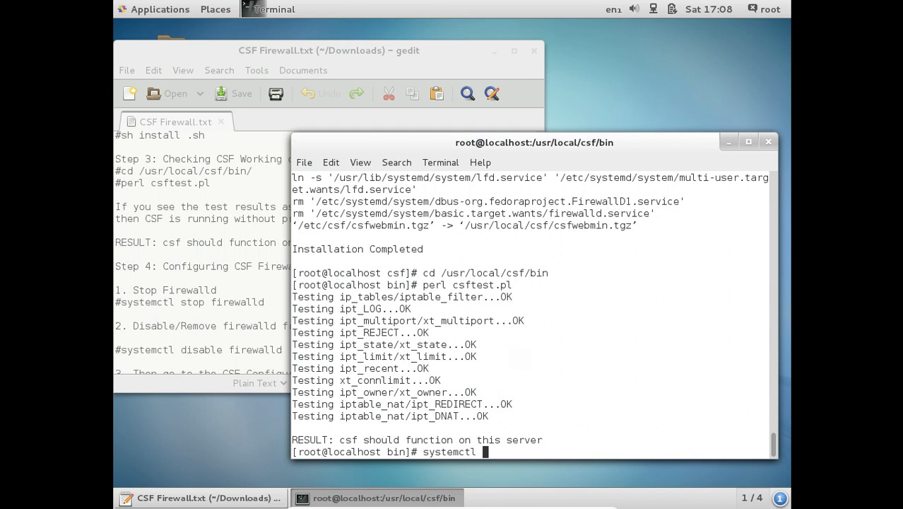
type("disable f")
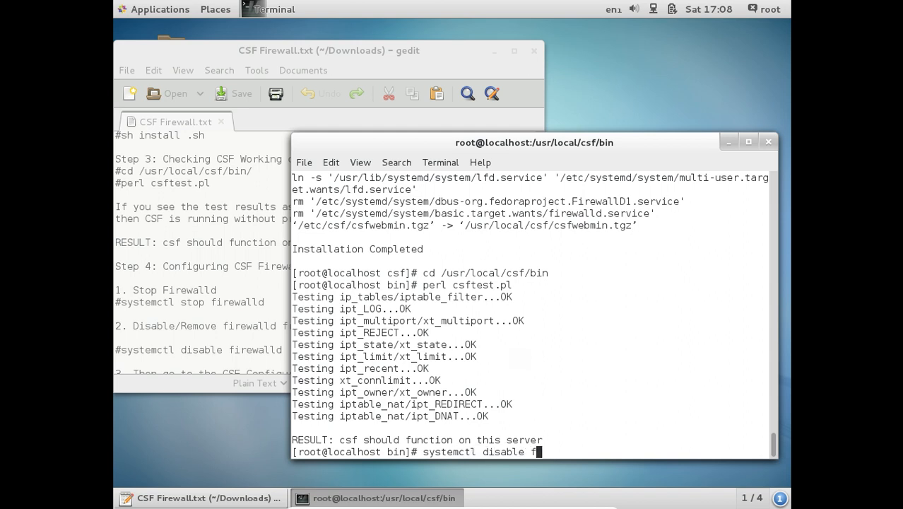
key("Return")
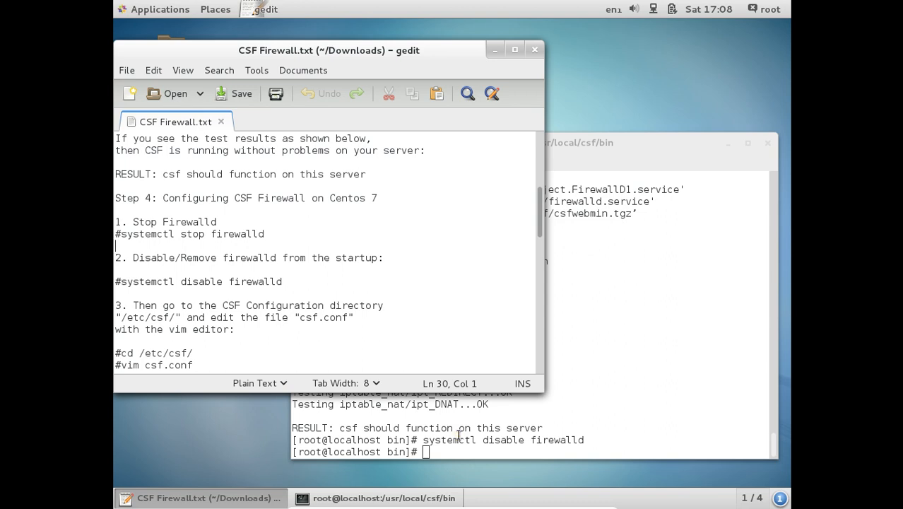
- Stop the running firewalld service and head toward /etc
left_click(384, 497)
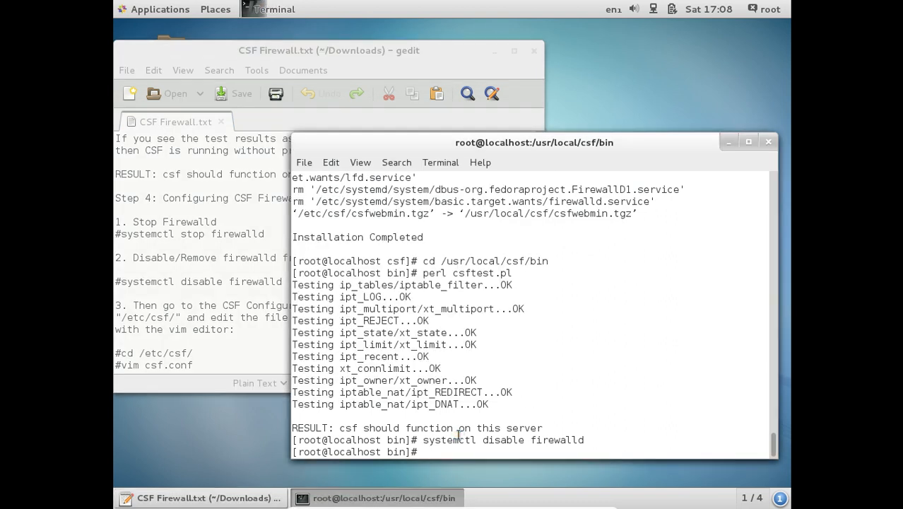
type("systemctl stop")
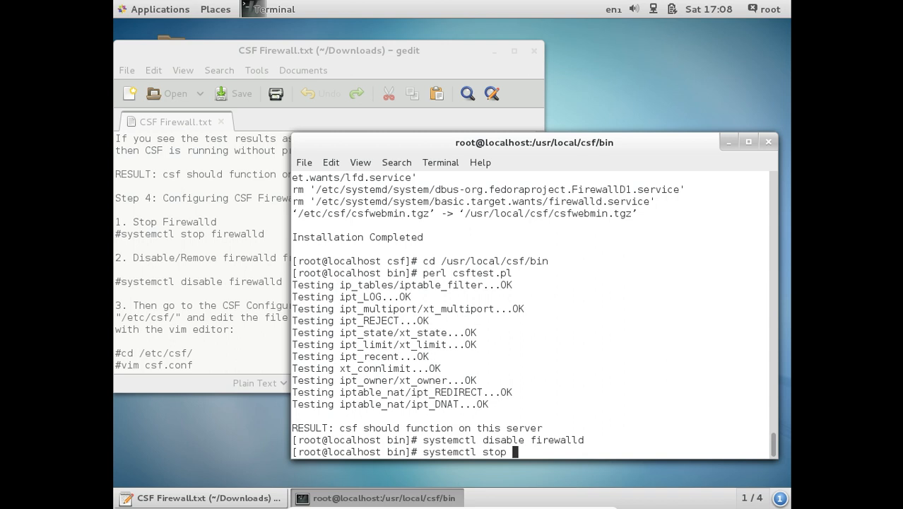
type("firewall")
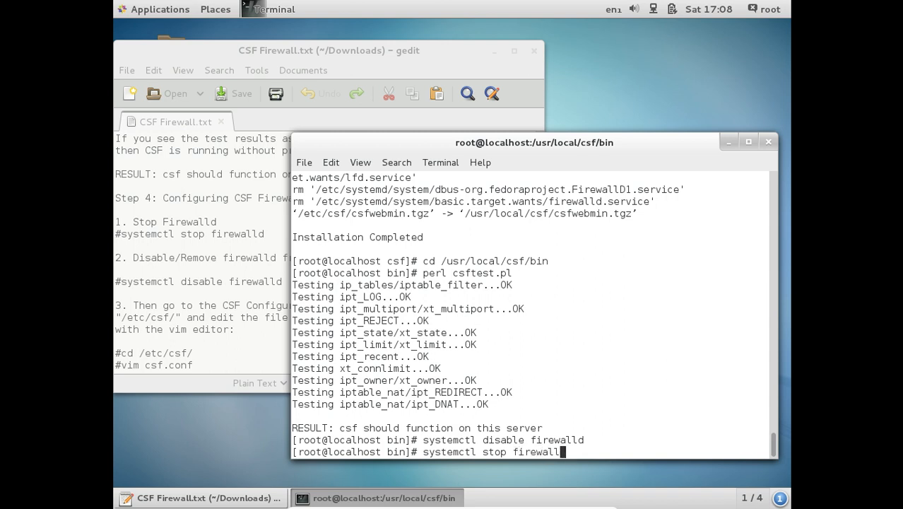
key("Return")
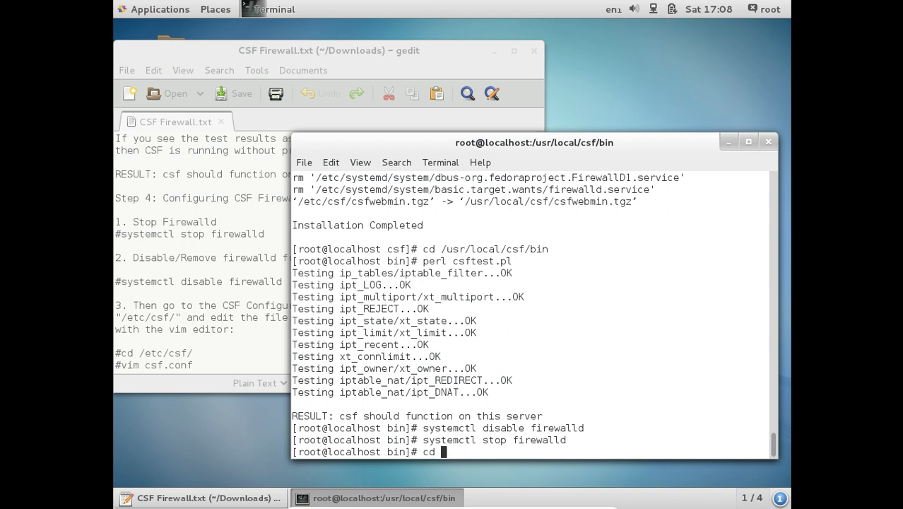
type("/etc/csf")
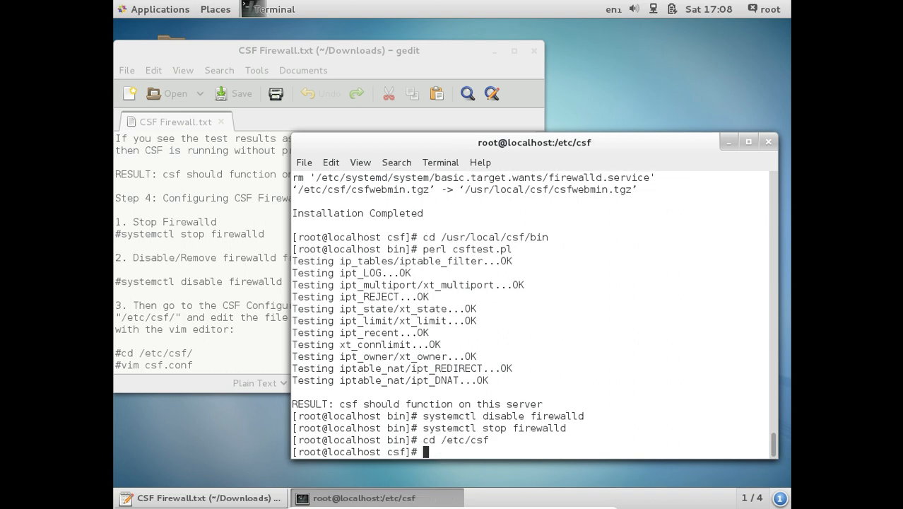
- Edit /etc/csf/csf.conf in vim, setting TESTING to 0, and save
type("vim csf")
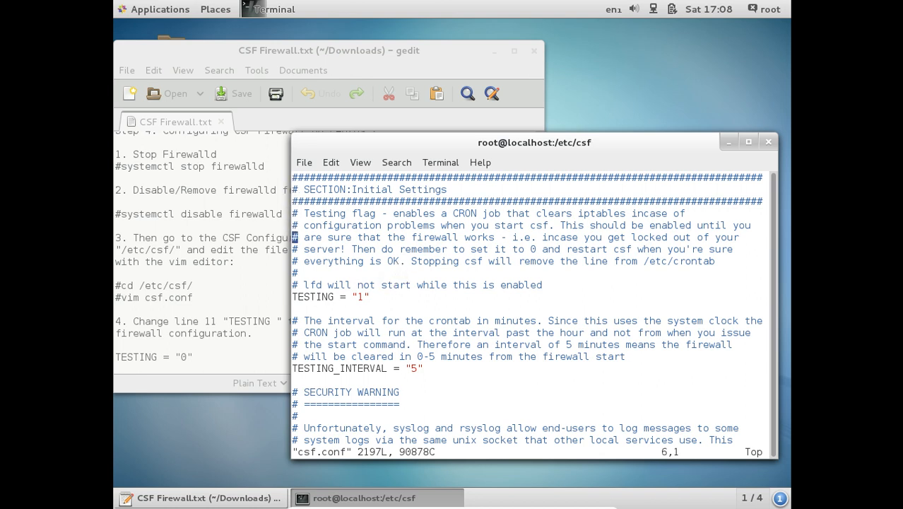
key("i")
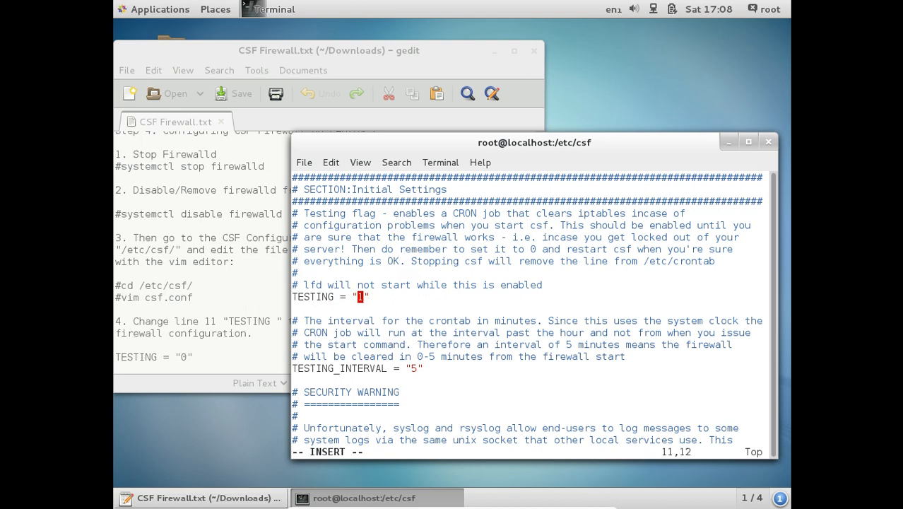
type("0")
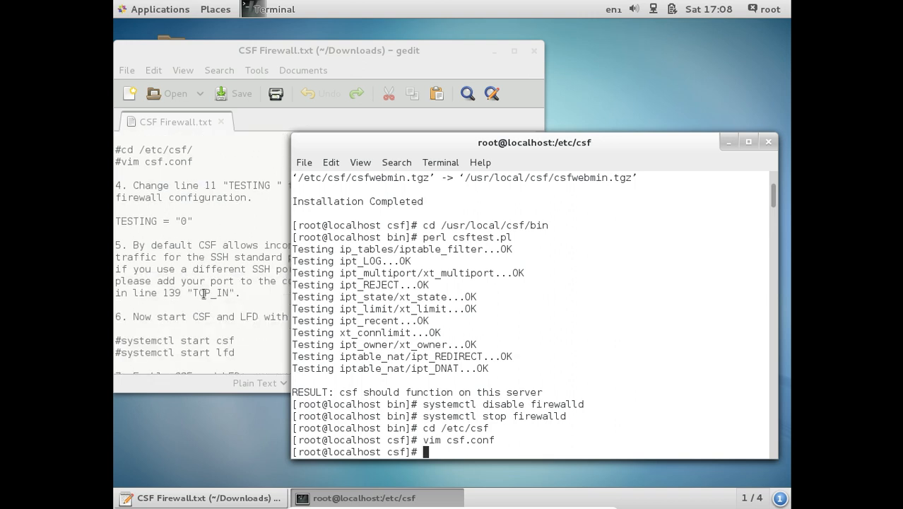
type("systemctl")
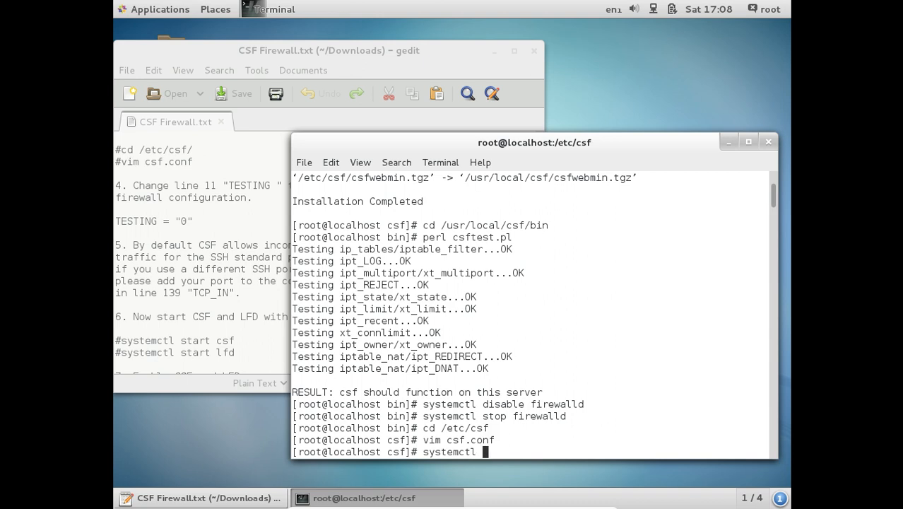
- Start the csf and lfd services with systemctl
type("start csf")
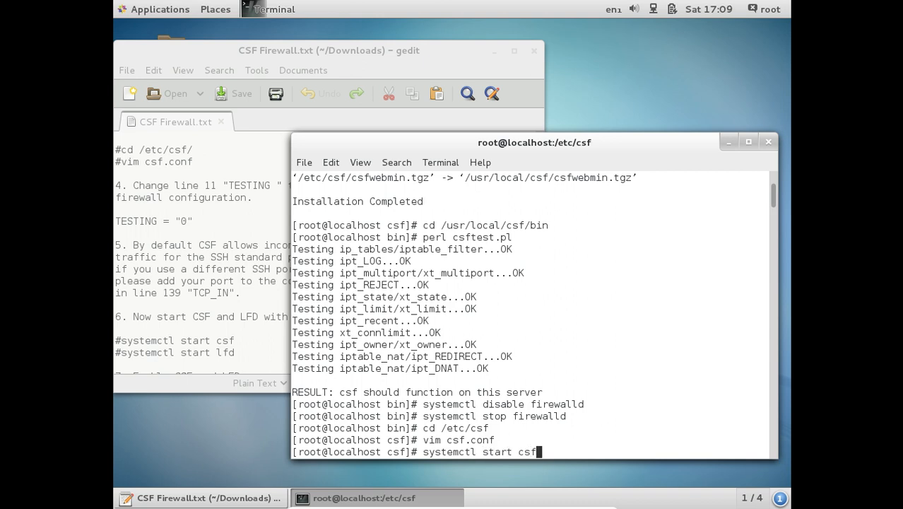
key("Return")
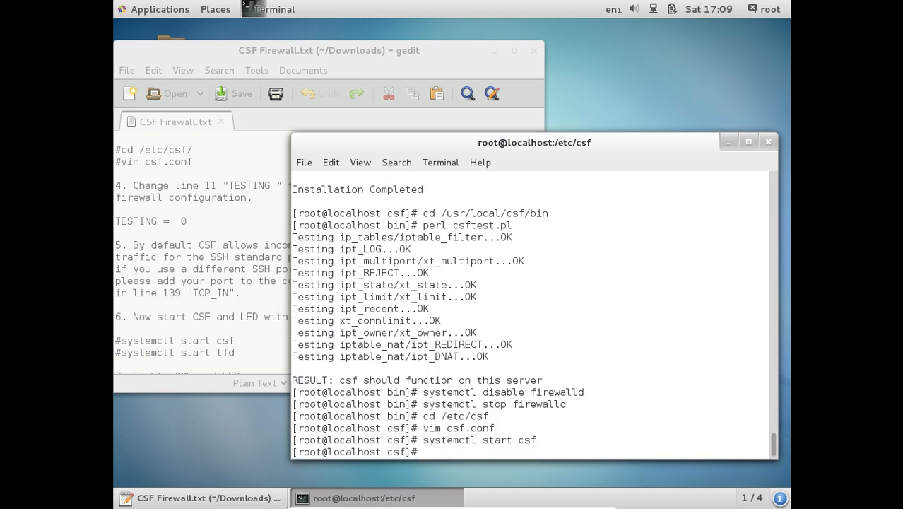
type("systemctl")
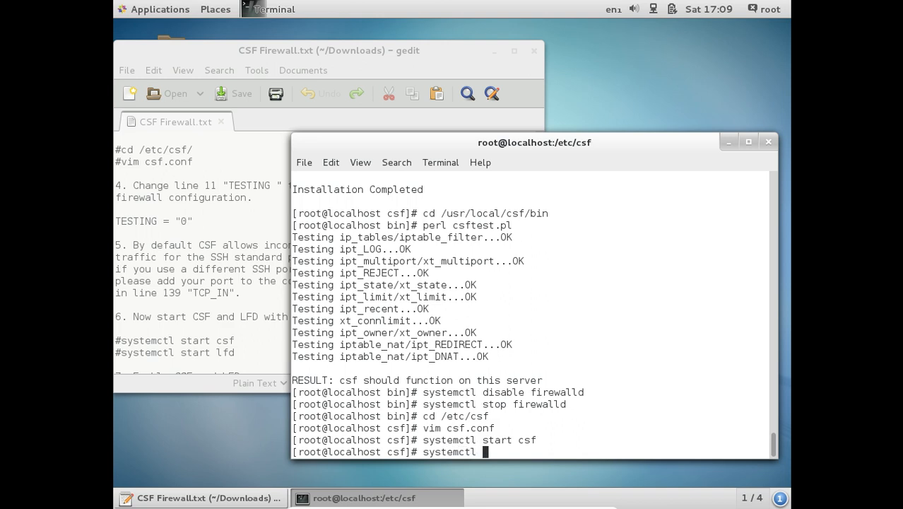
type("start")
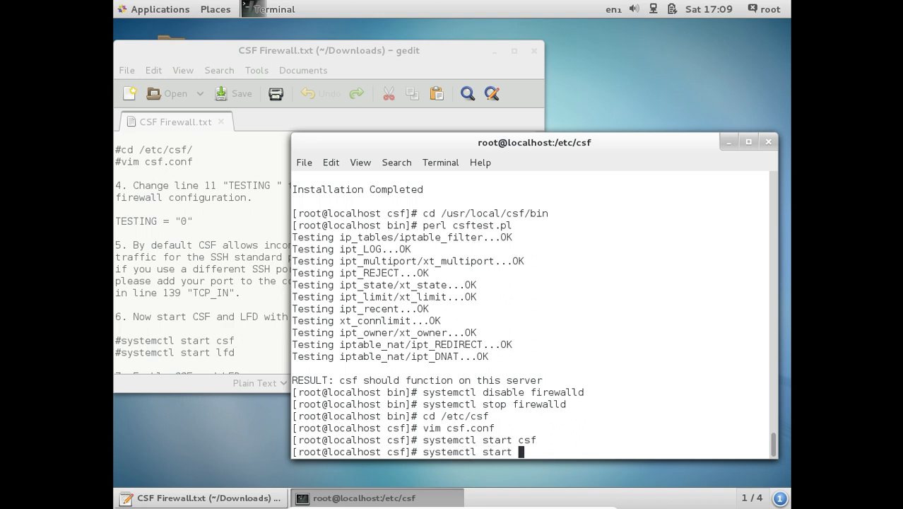
key("Return")
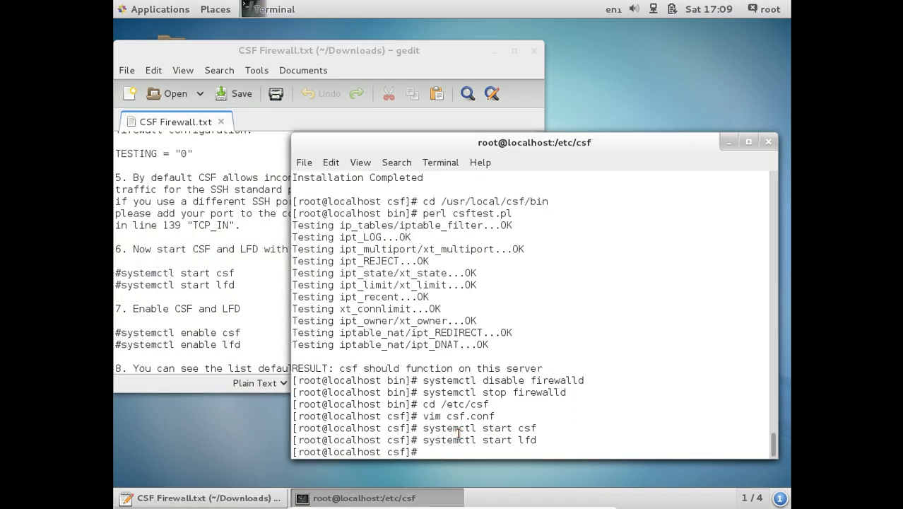
- Enable csf and lfd at boot with systemctl
type("systemctl")
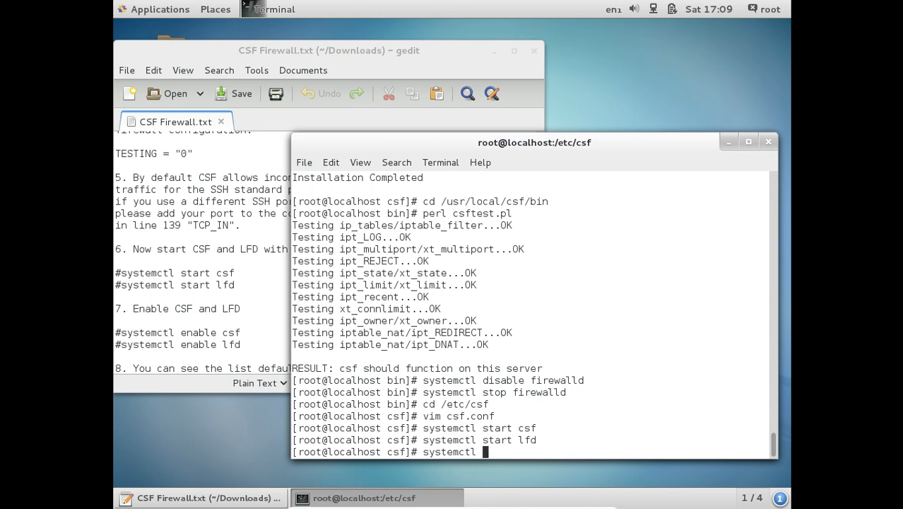
type("enable csf")
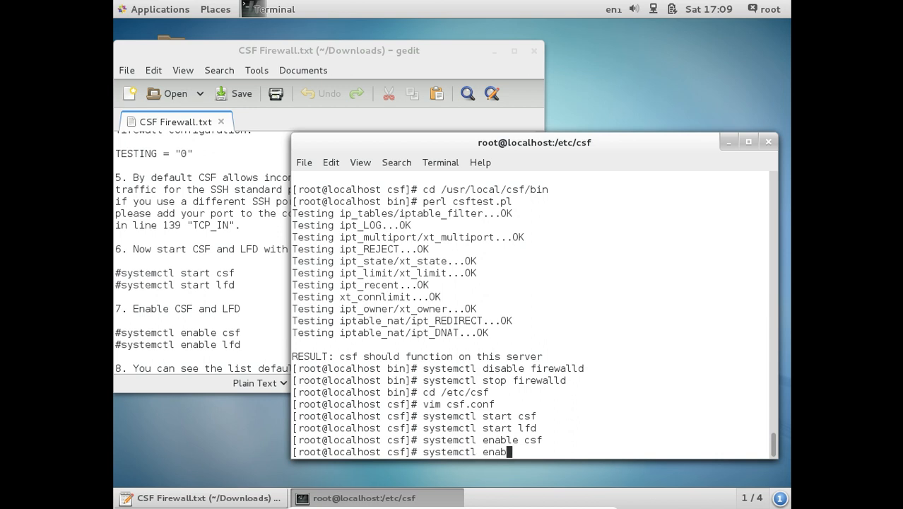
key("Return")
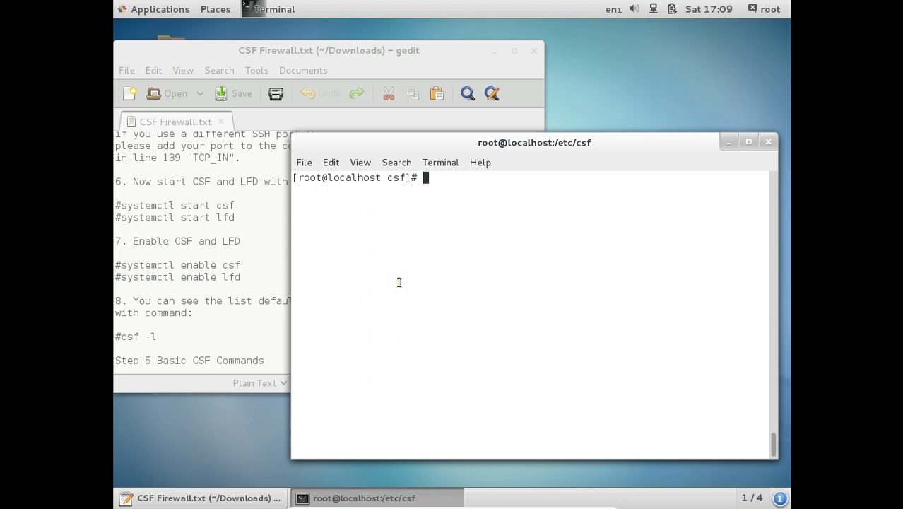
- List the default rules with csf -l, clear, then start the firewall with csf -s
type("cs")
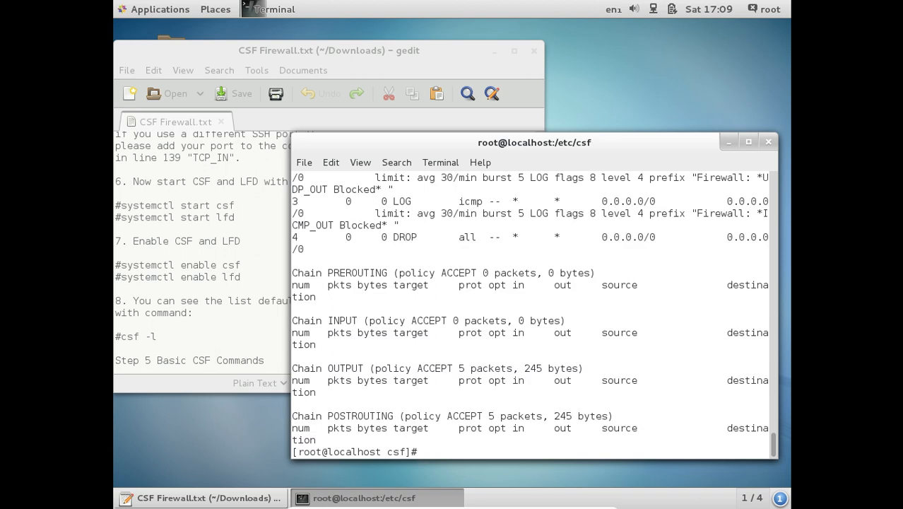
scroll("down", 3)
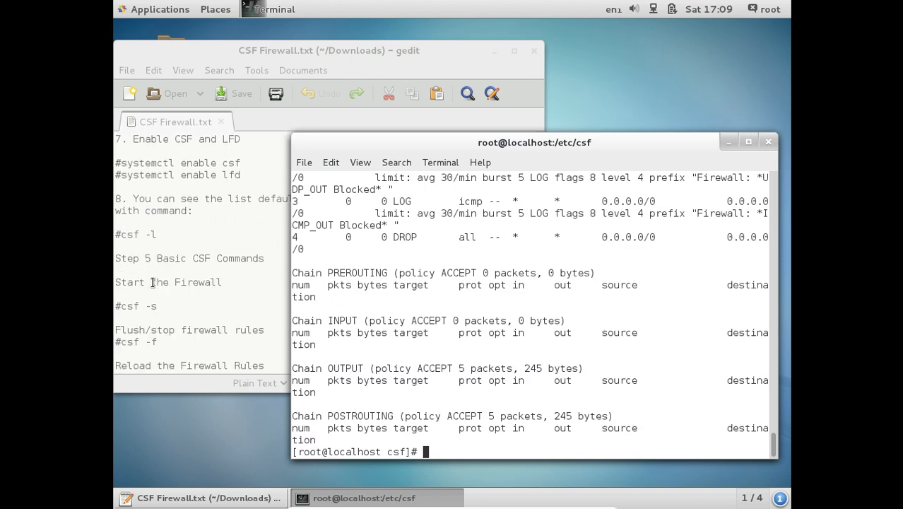
scroll("down", 3)
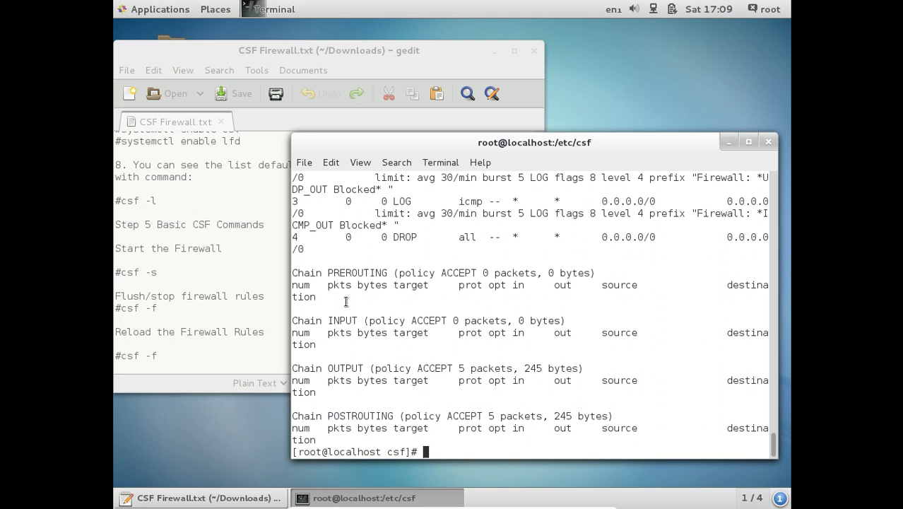
type("c")
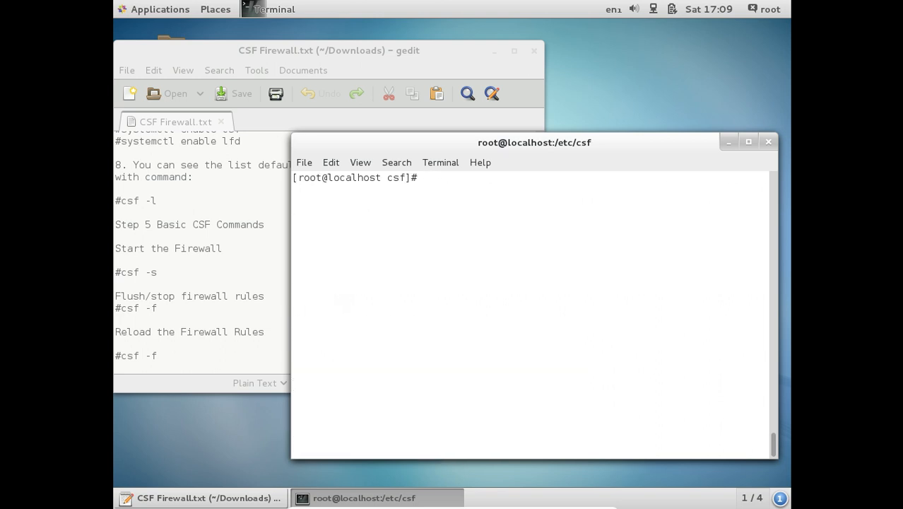
type("csf")
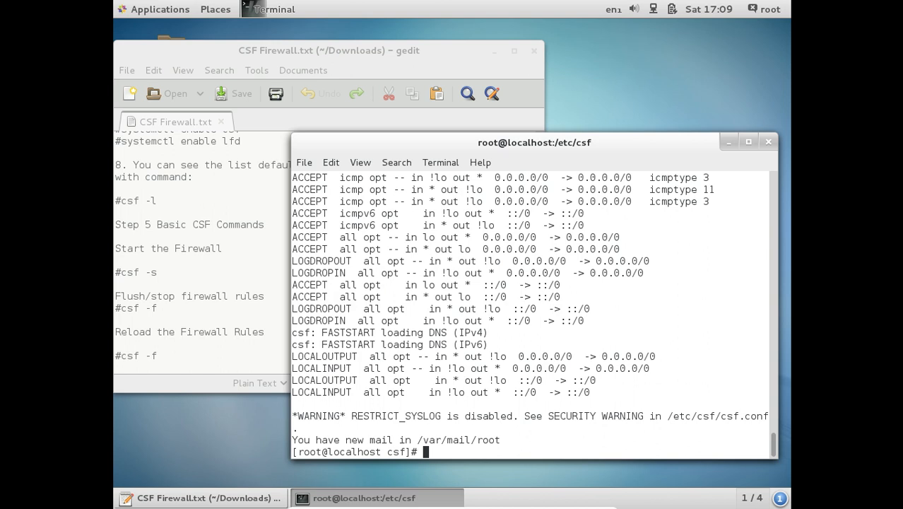
- Flush the firewall chains with csf -f, running it twice
type("csf -f")
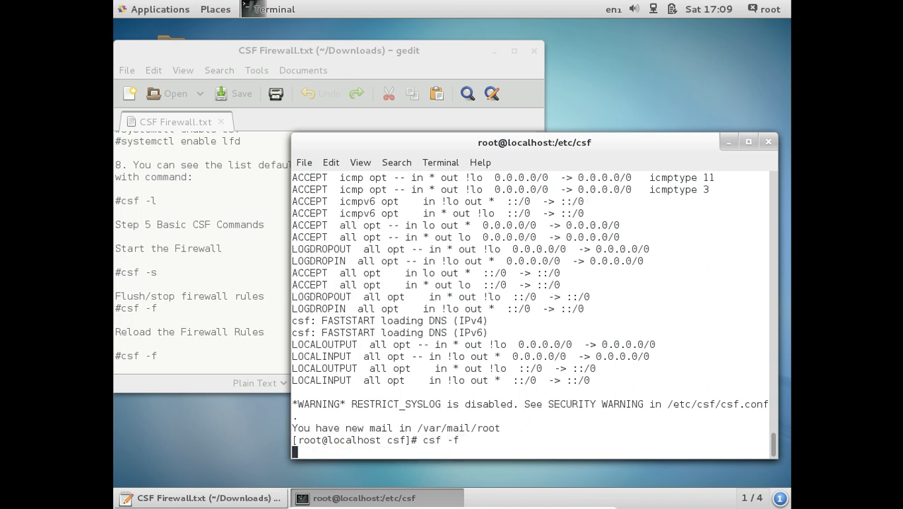
key("Return")
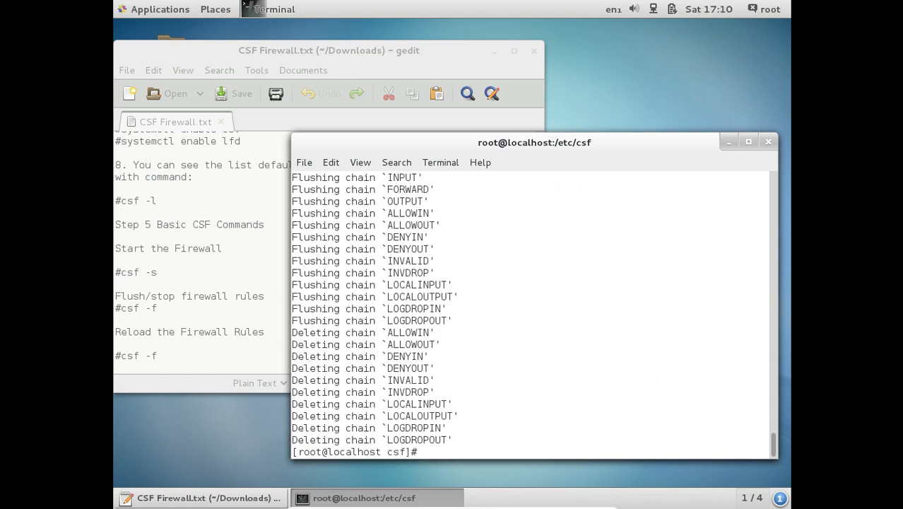
type("csf -f")
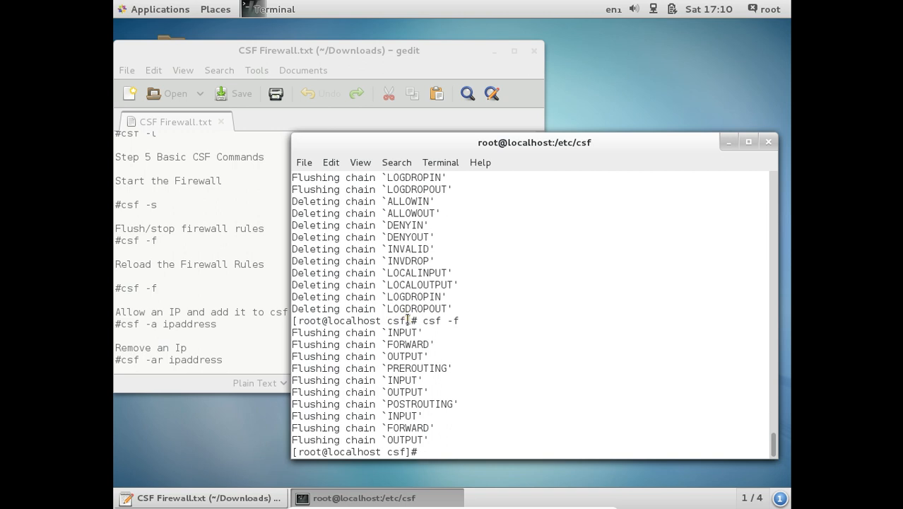
- Demonstrate csf -a ip and csf -ar ip, then clear and cd /etc/csf
type("cs")
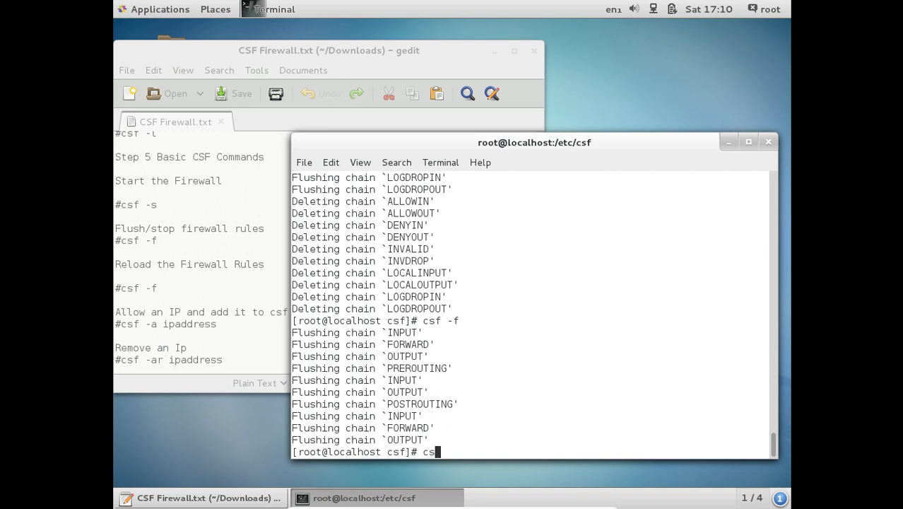
type("f -a ip")
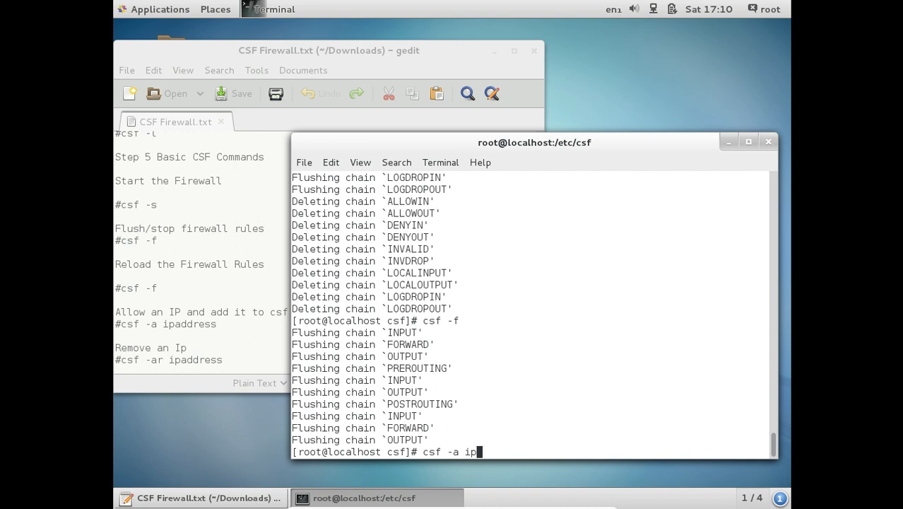
key("BackSpace")
type("r")
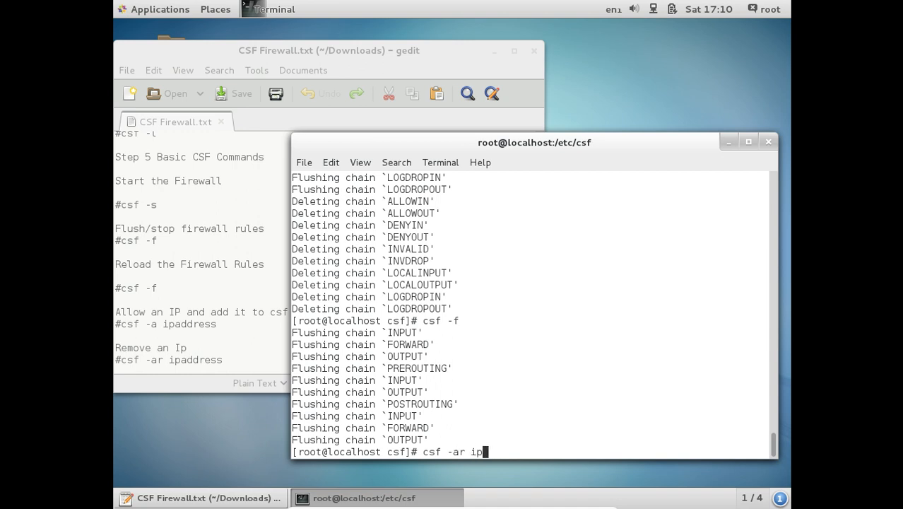
scroll("down", 3)
type("cd /etc/csf")
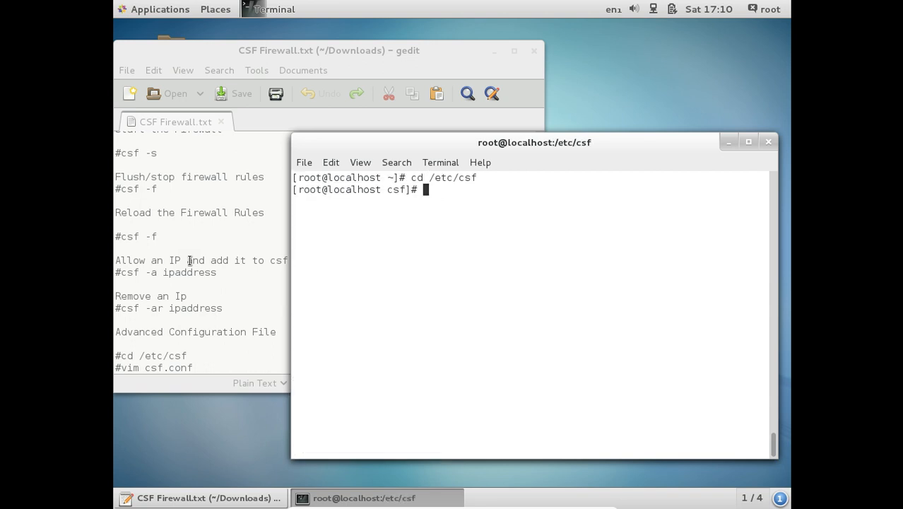
- Open csf.conf in vi and scroll down to the IPv4 port settings section
type("vi")
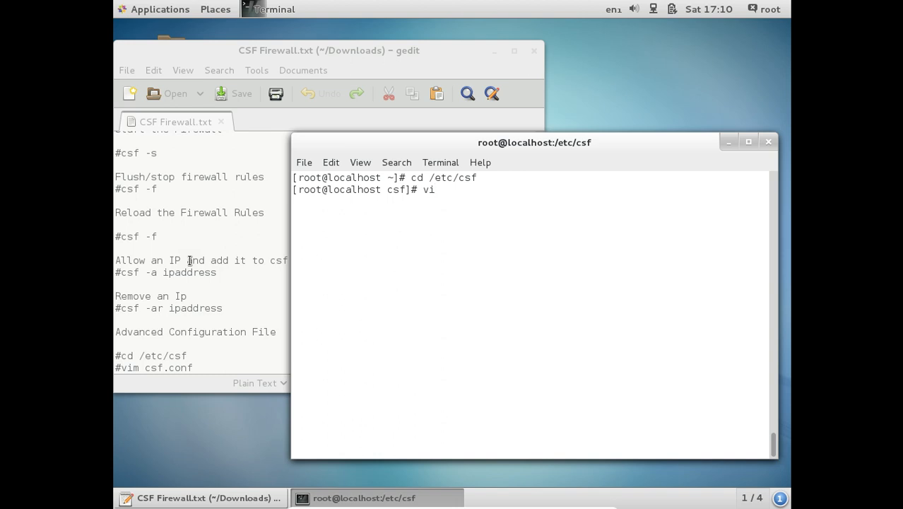
type("csf.co")
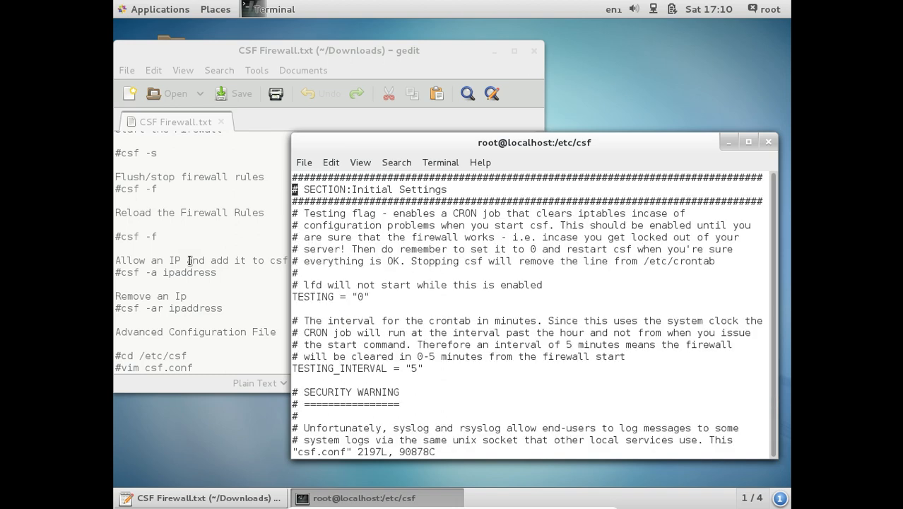
scroll("down", 3)
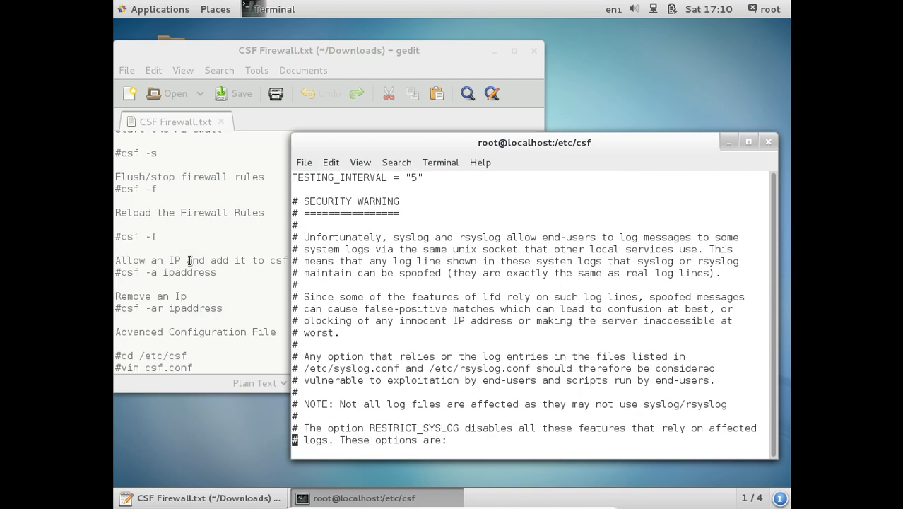
scroll("down", 3)
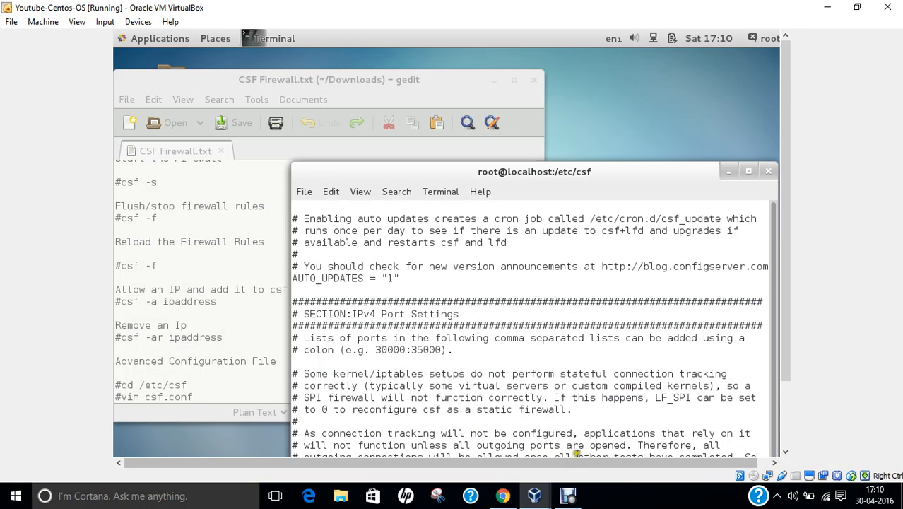
mouse_move(620, 497)
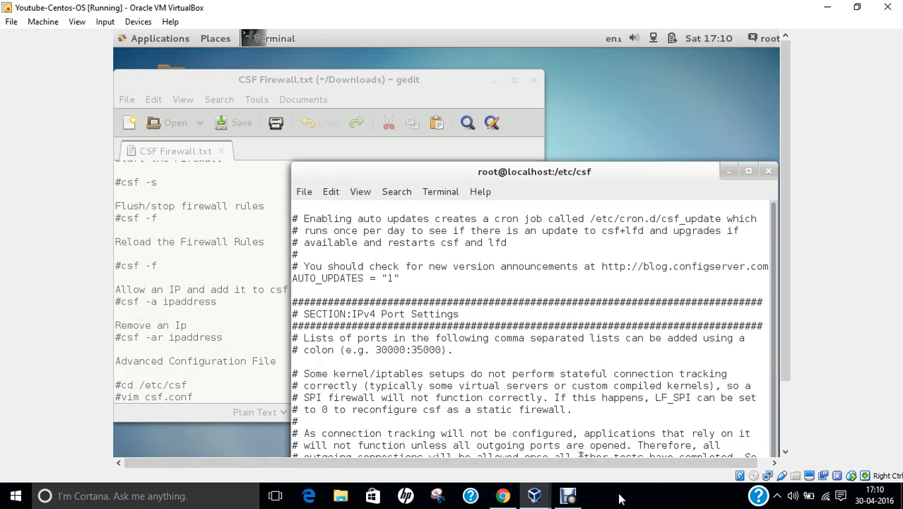